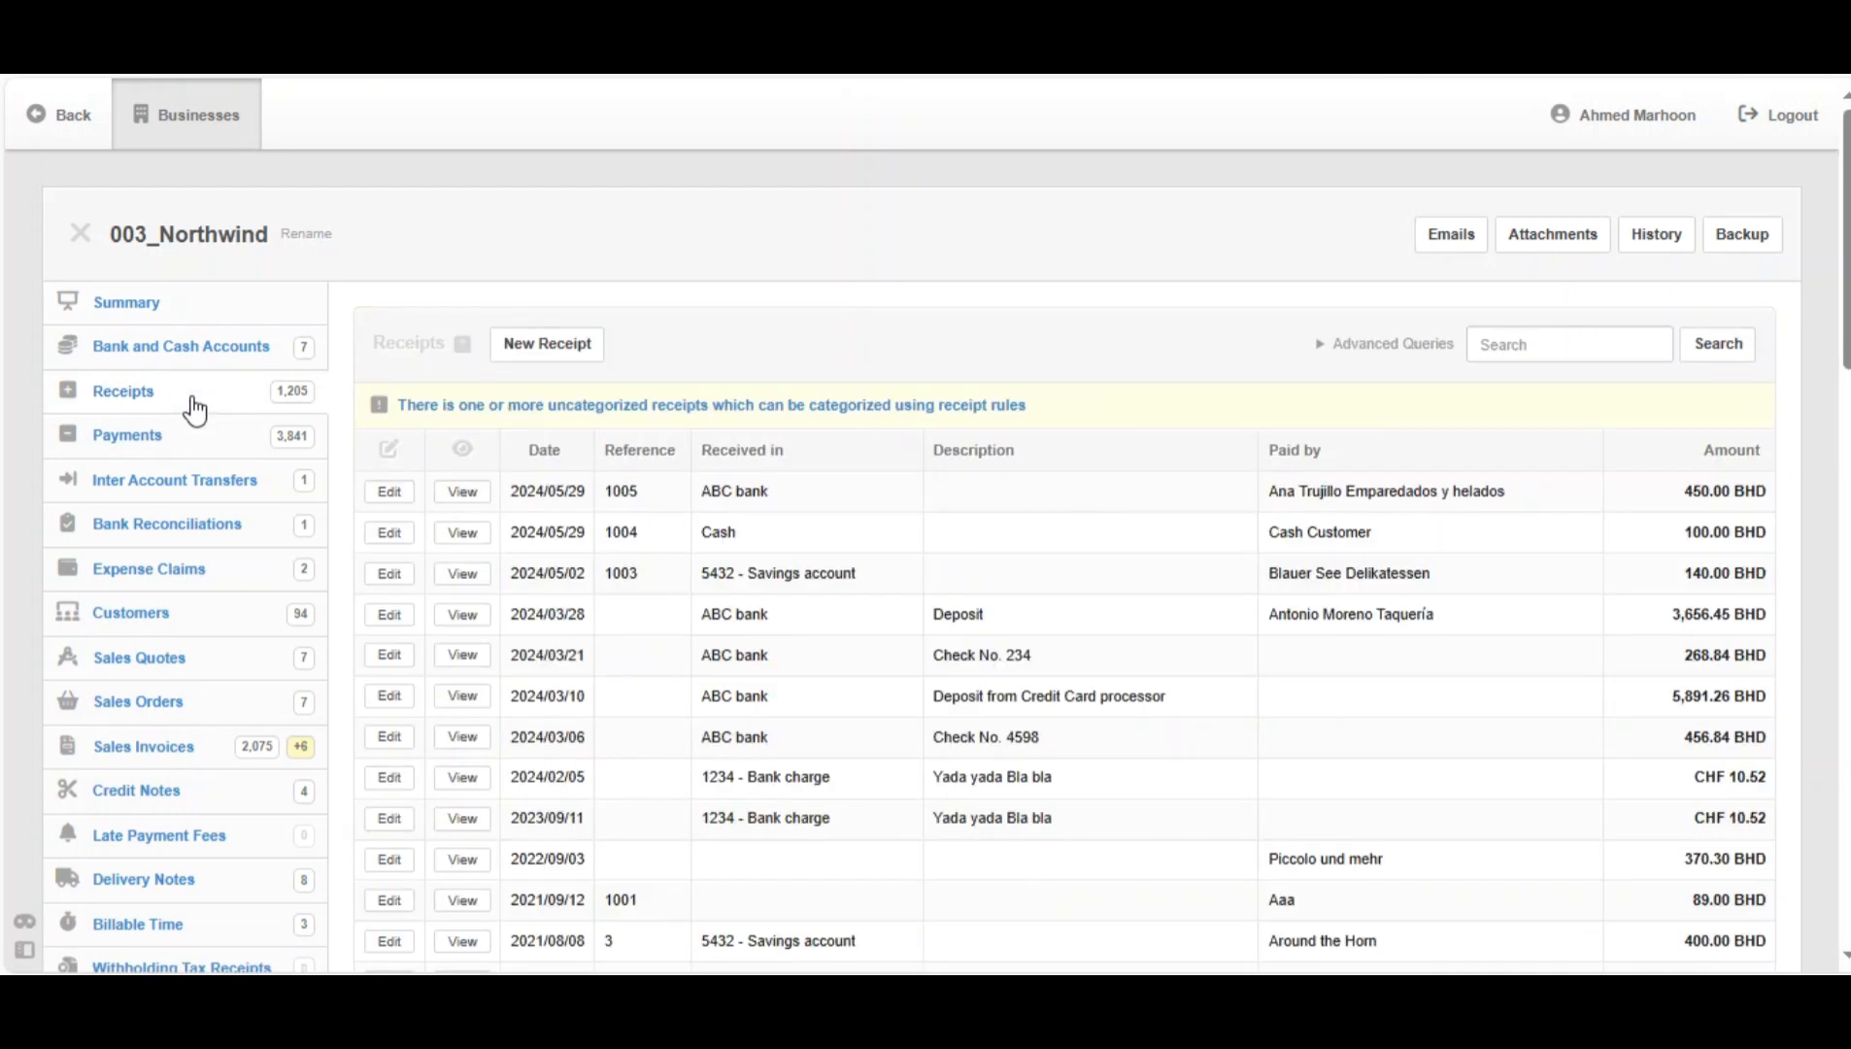
- Start a blank new receipt from the Receipts tab
click(547, 344)
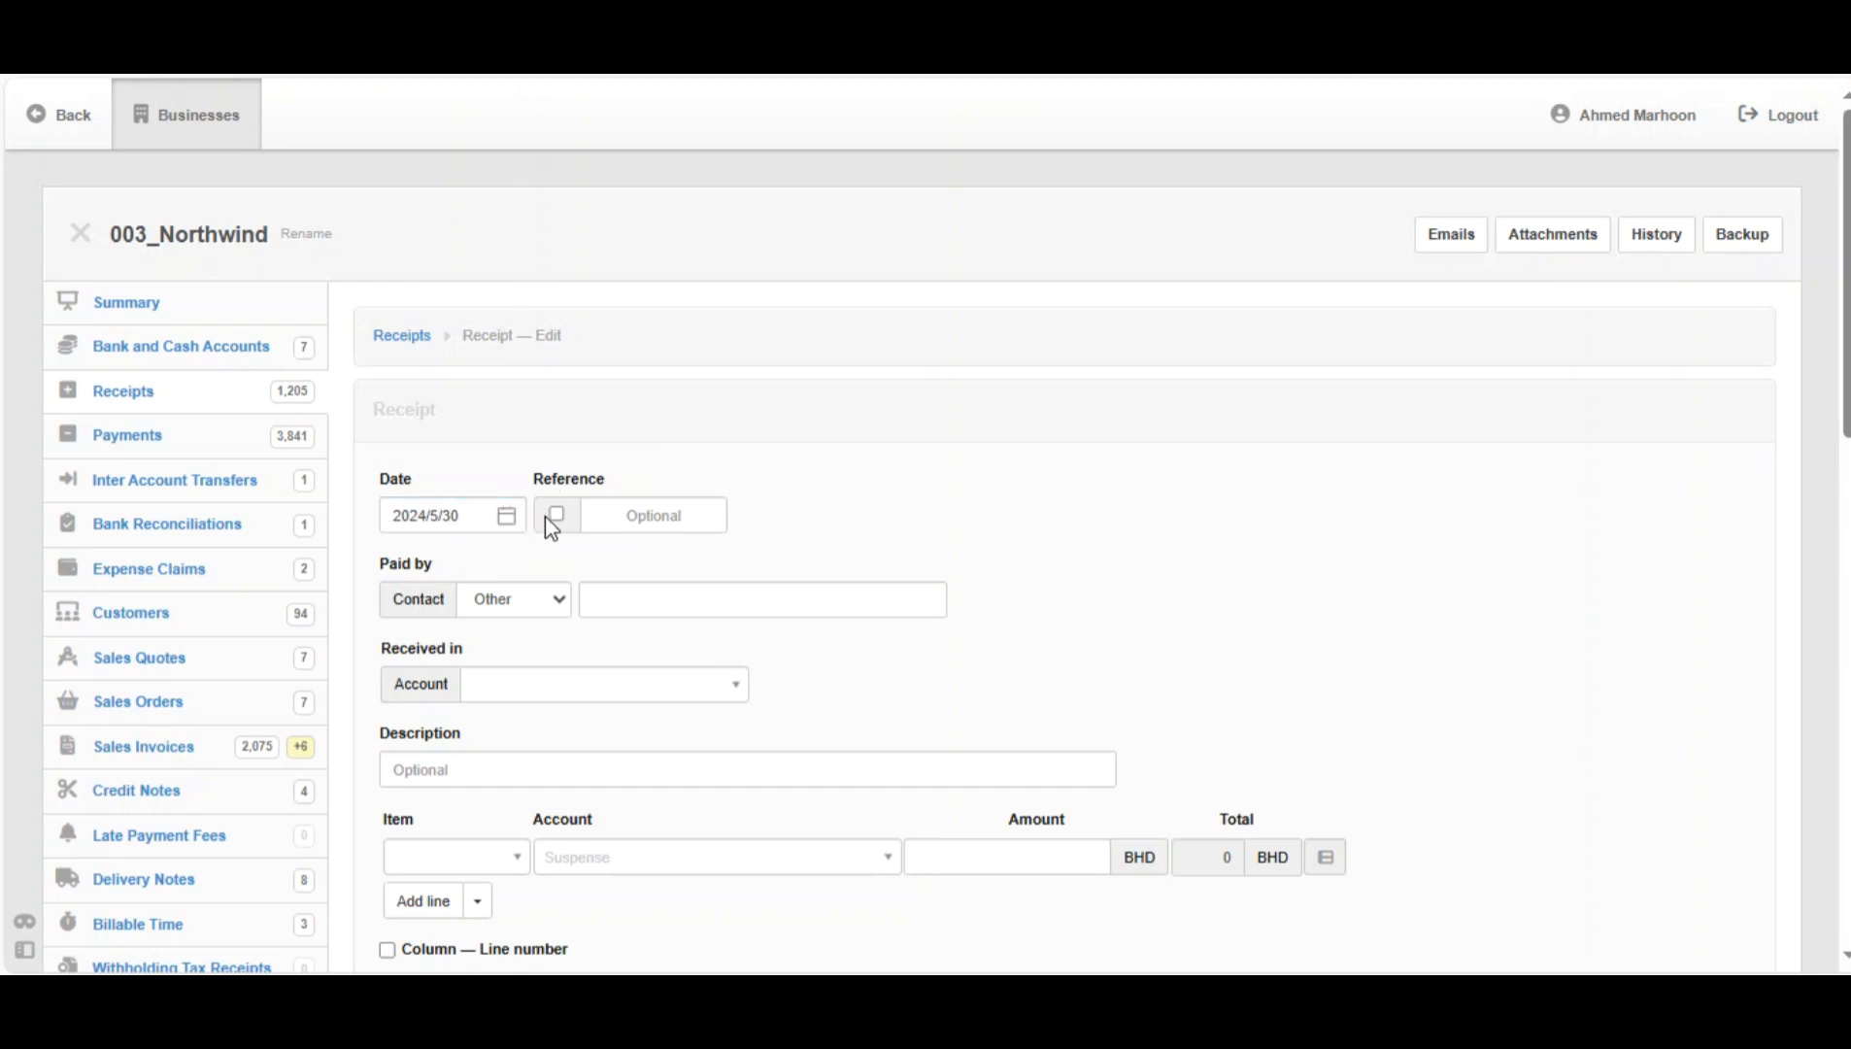
- Give the receipt an automatic reference, customer Around the Horn, and ABC bank as receiving account
click(556, 515)
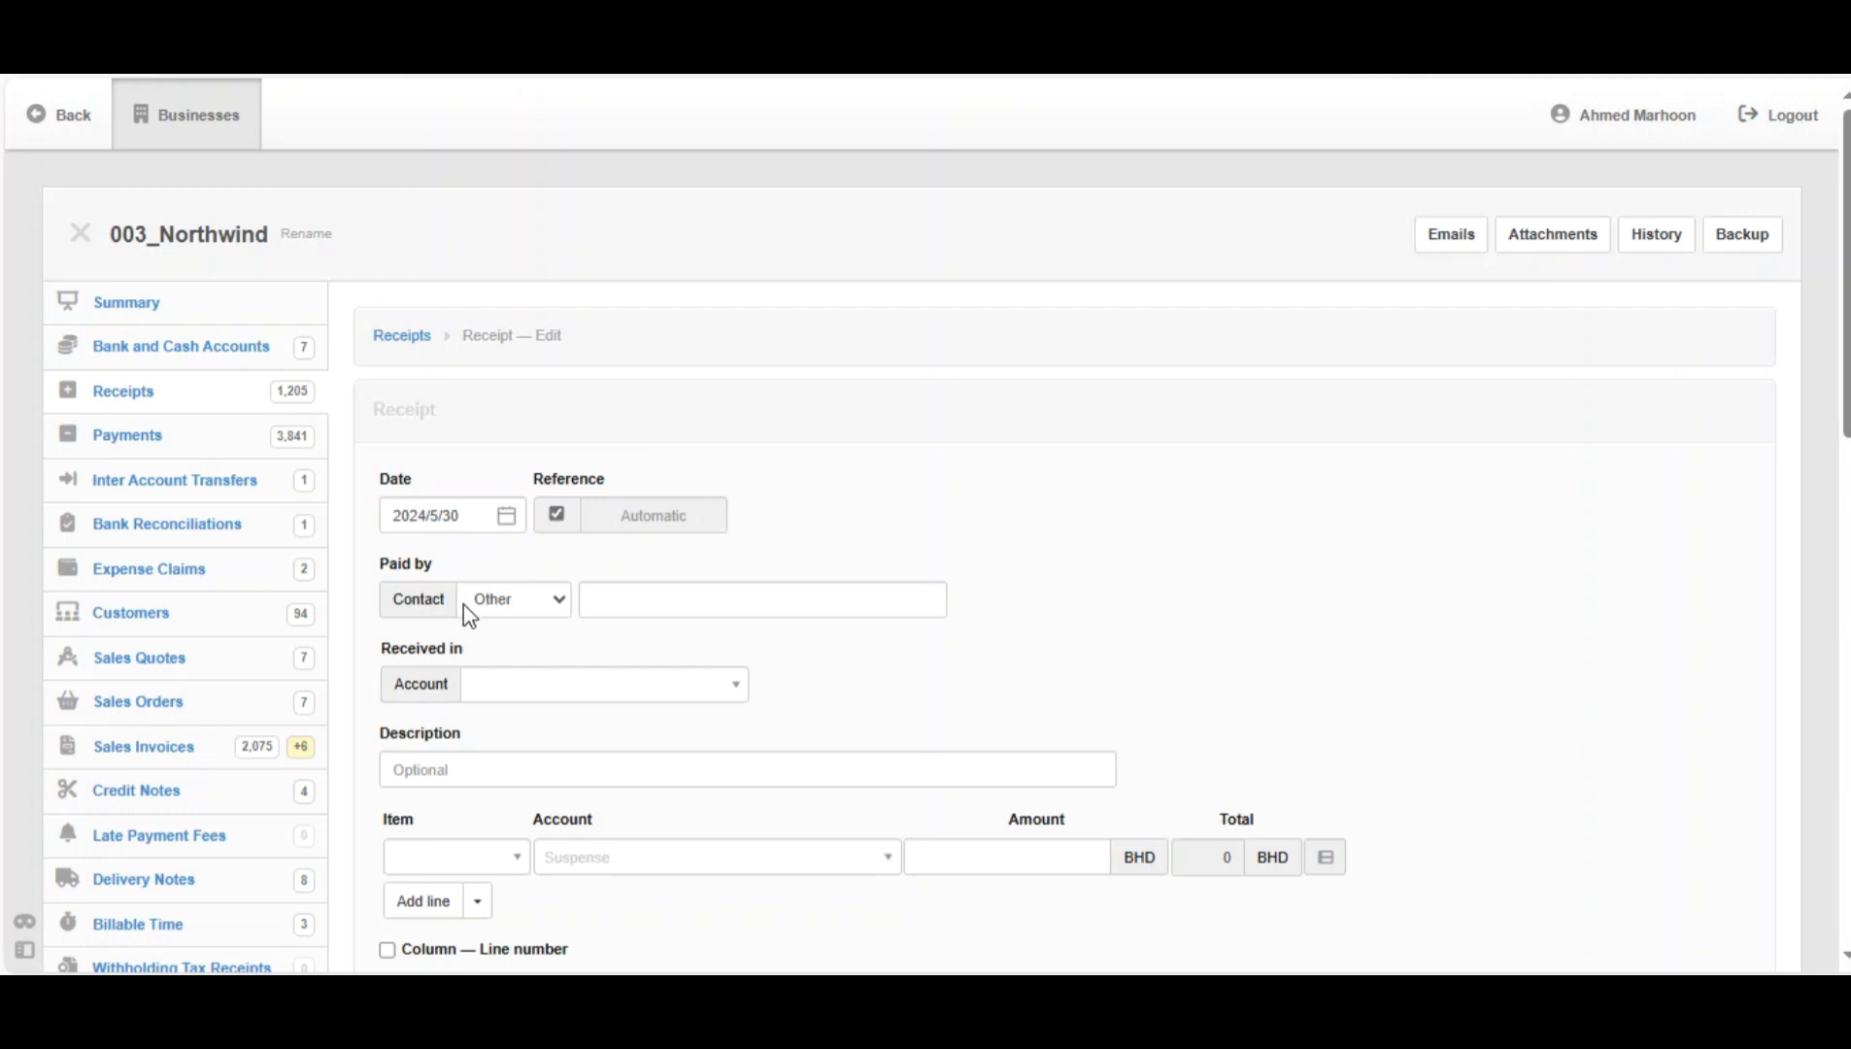
click(514, 600)
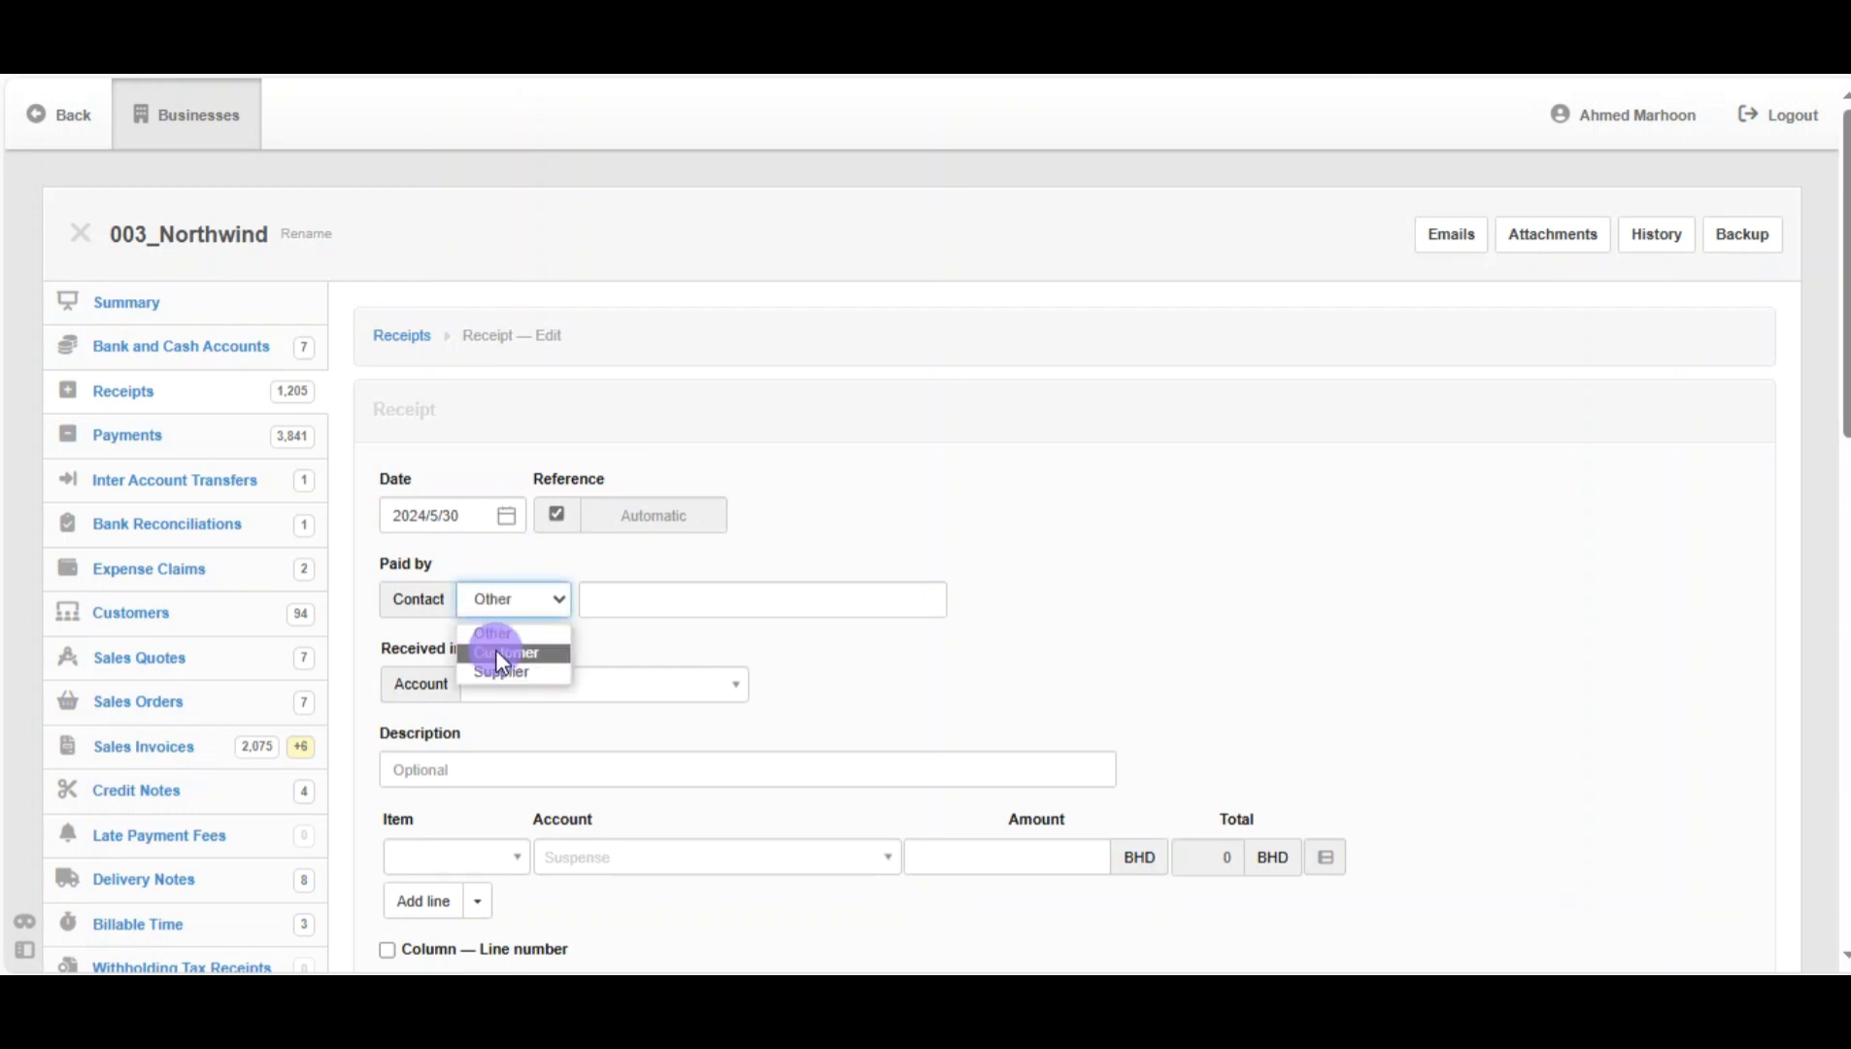
click(505, 652)
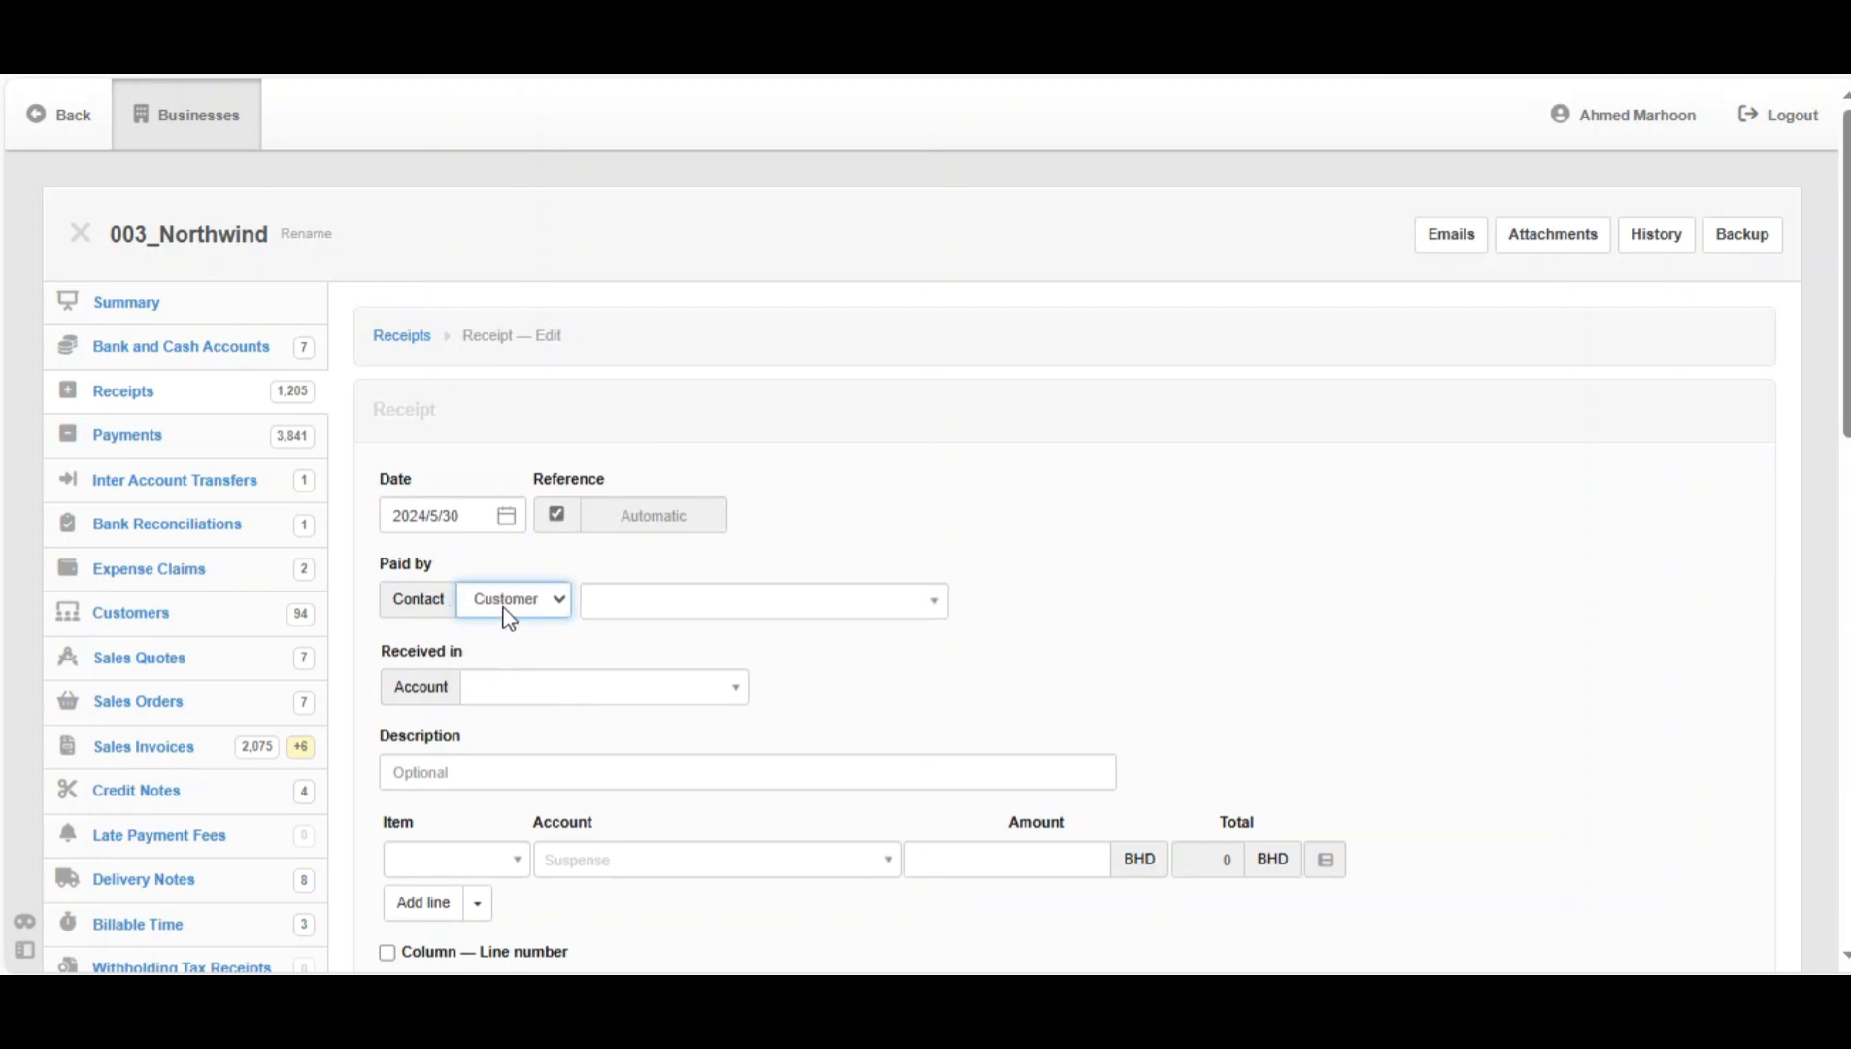
click(762, 599)
text(Around the Horn)
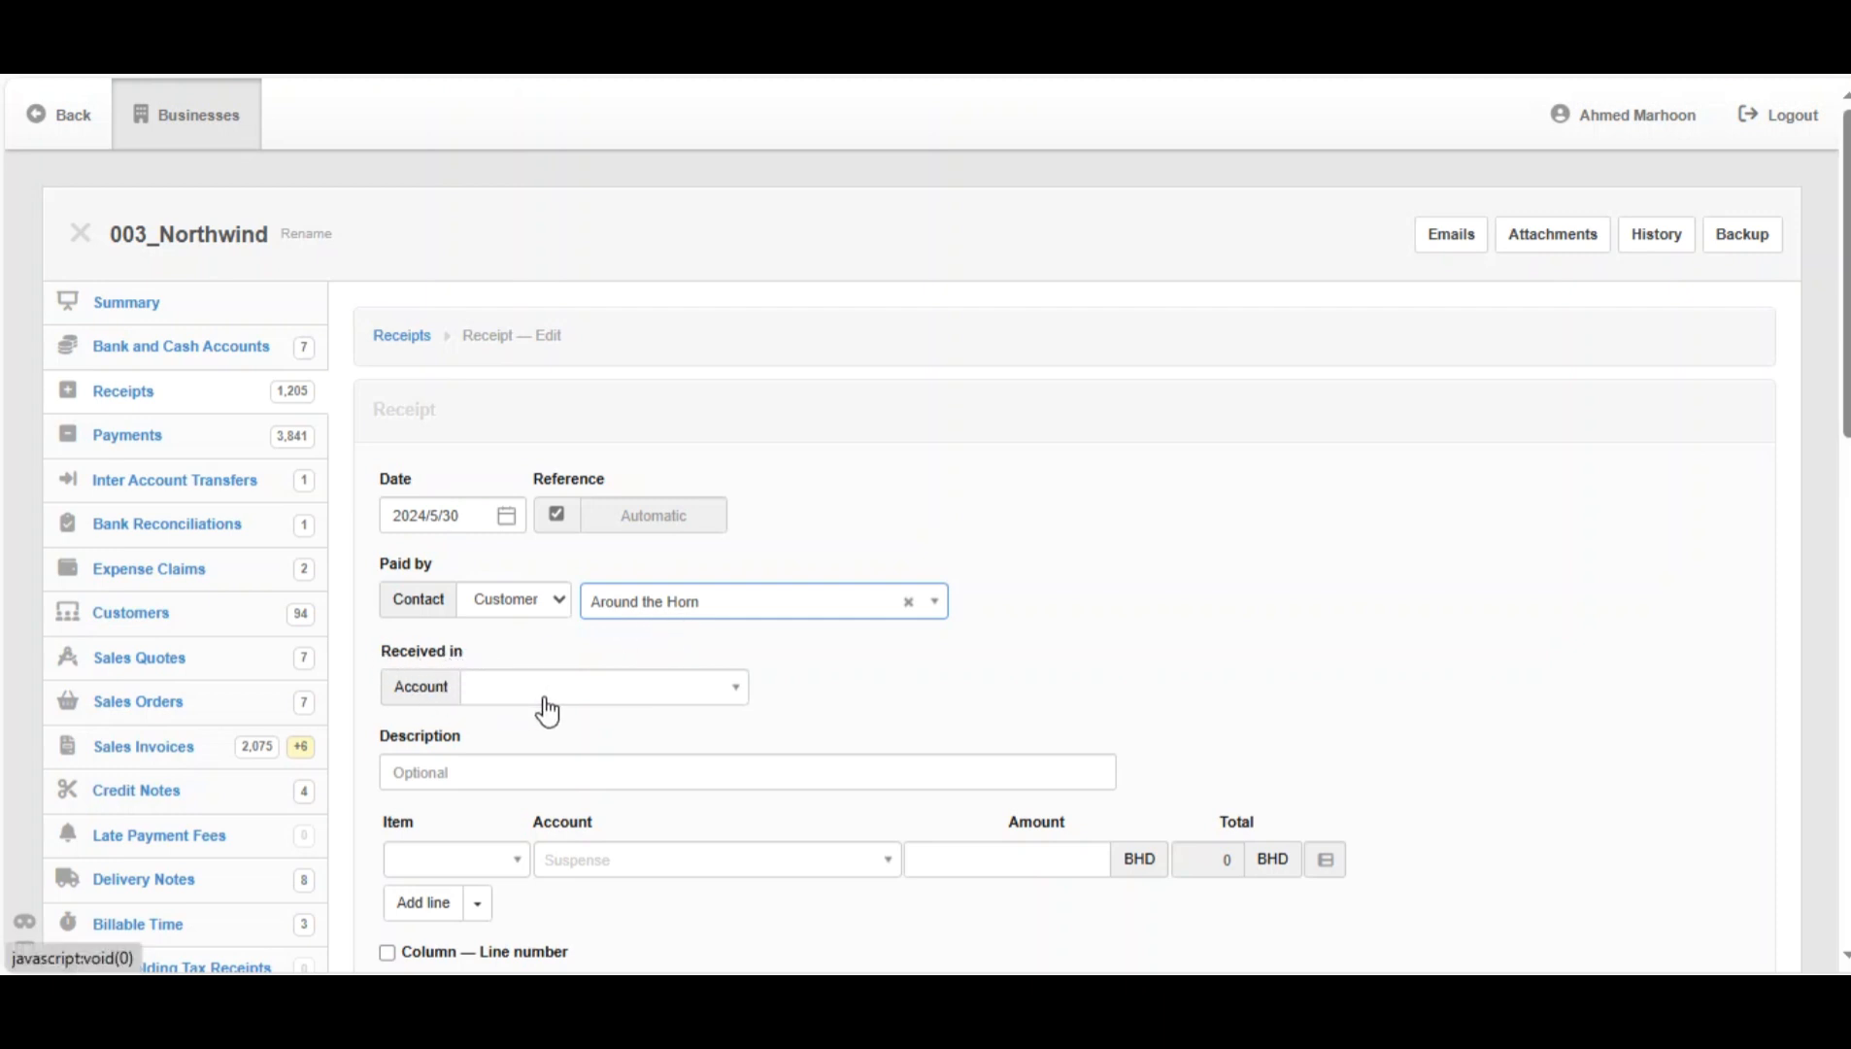
click(602, 686)
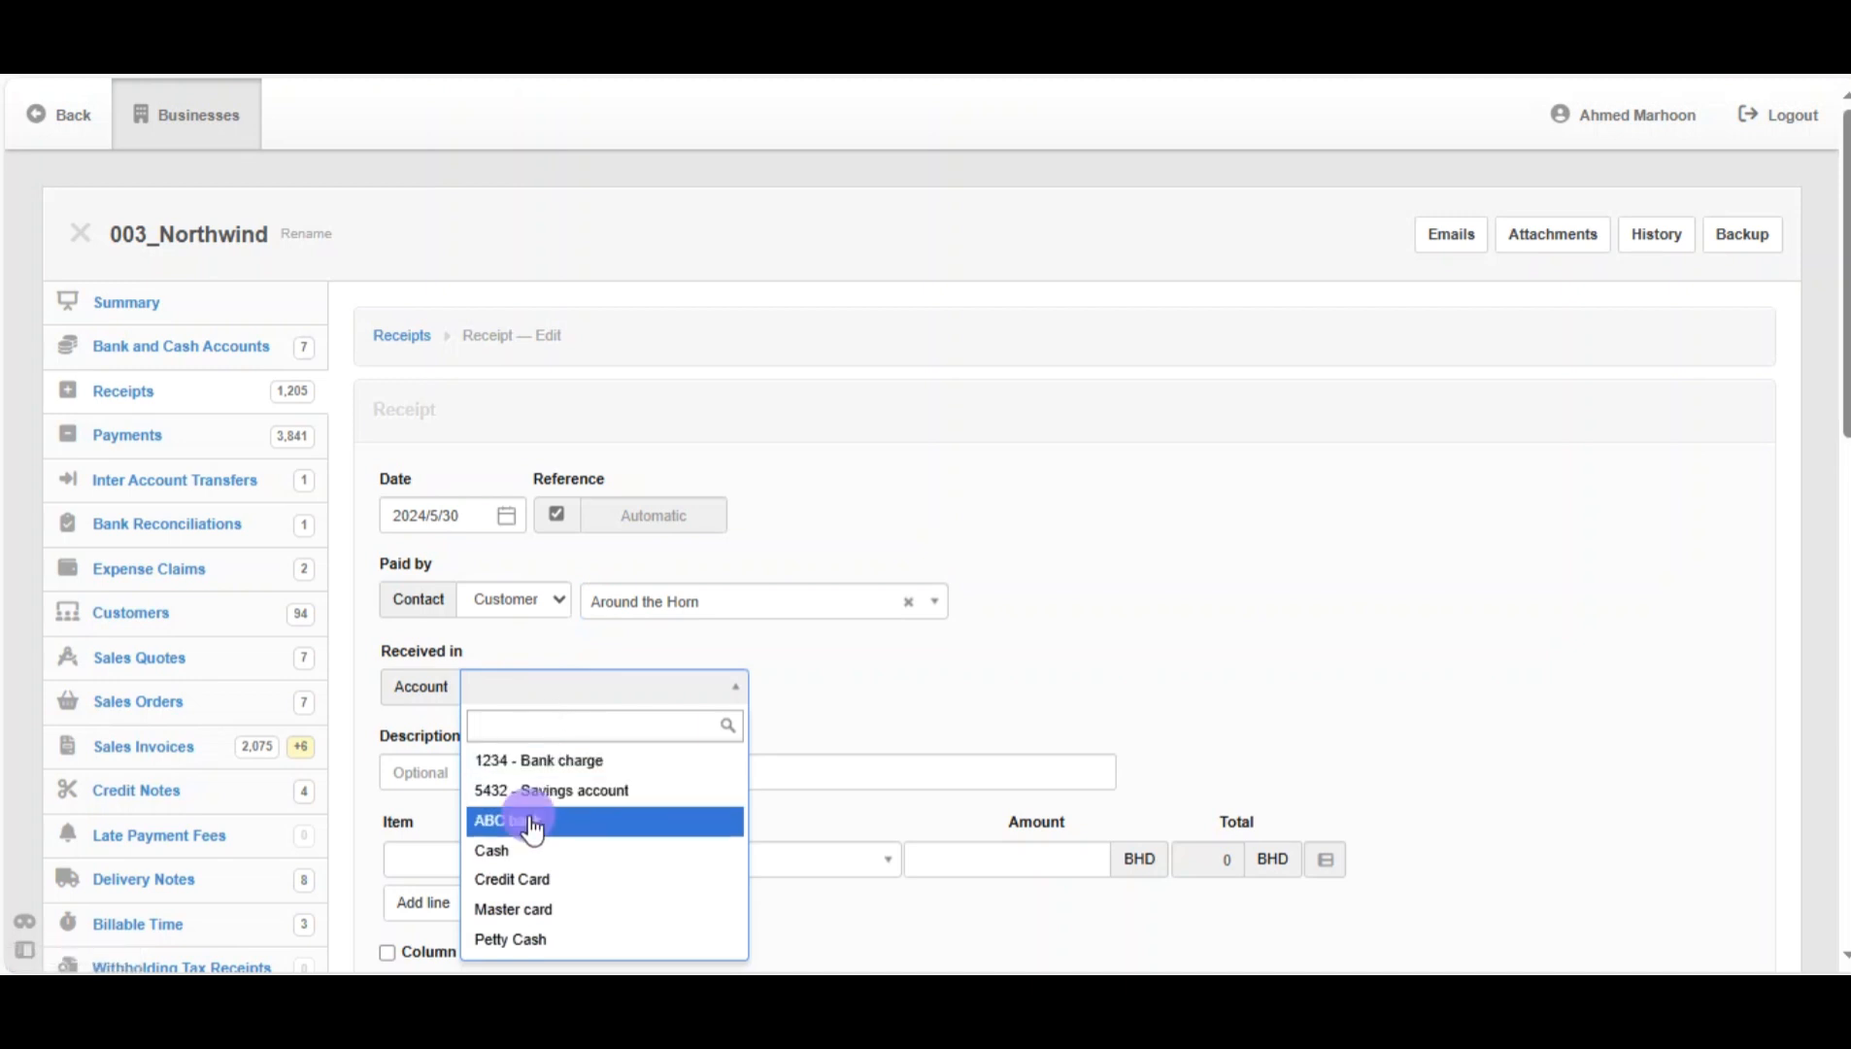
click(532, 821)
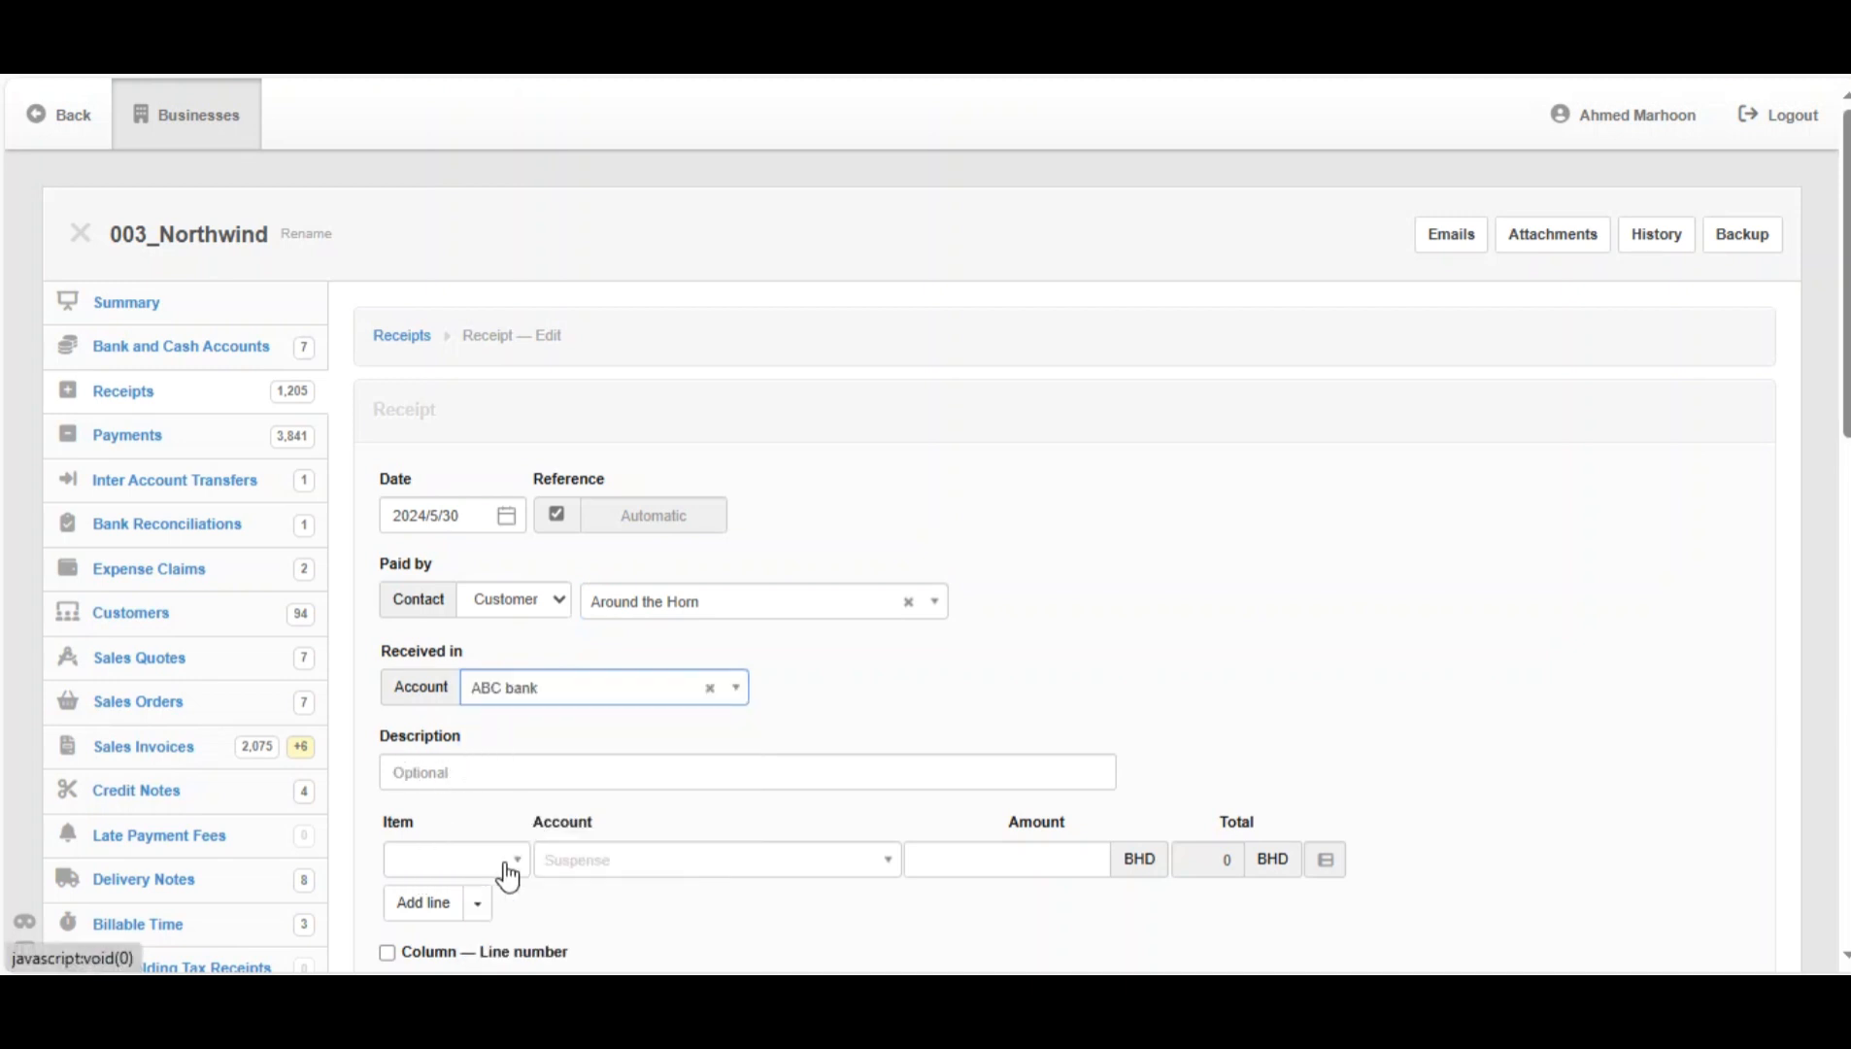
- Post the receipt line to 12000 - Accounts receivable with amount 500
click(714, 858)
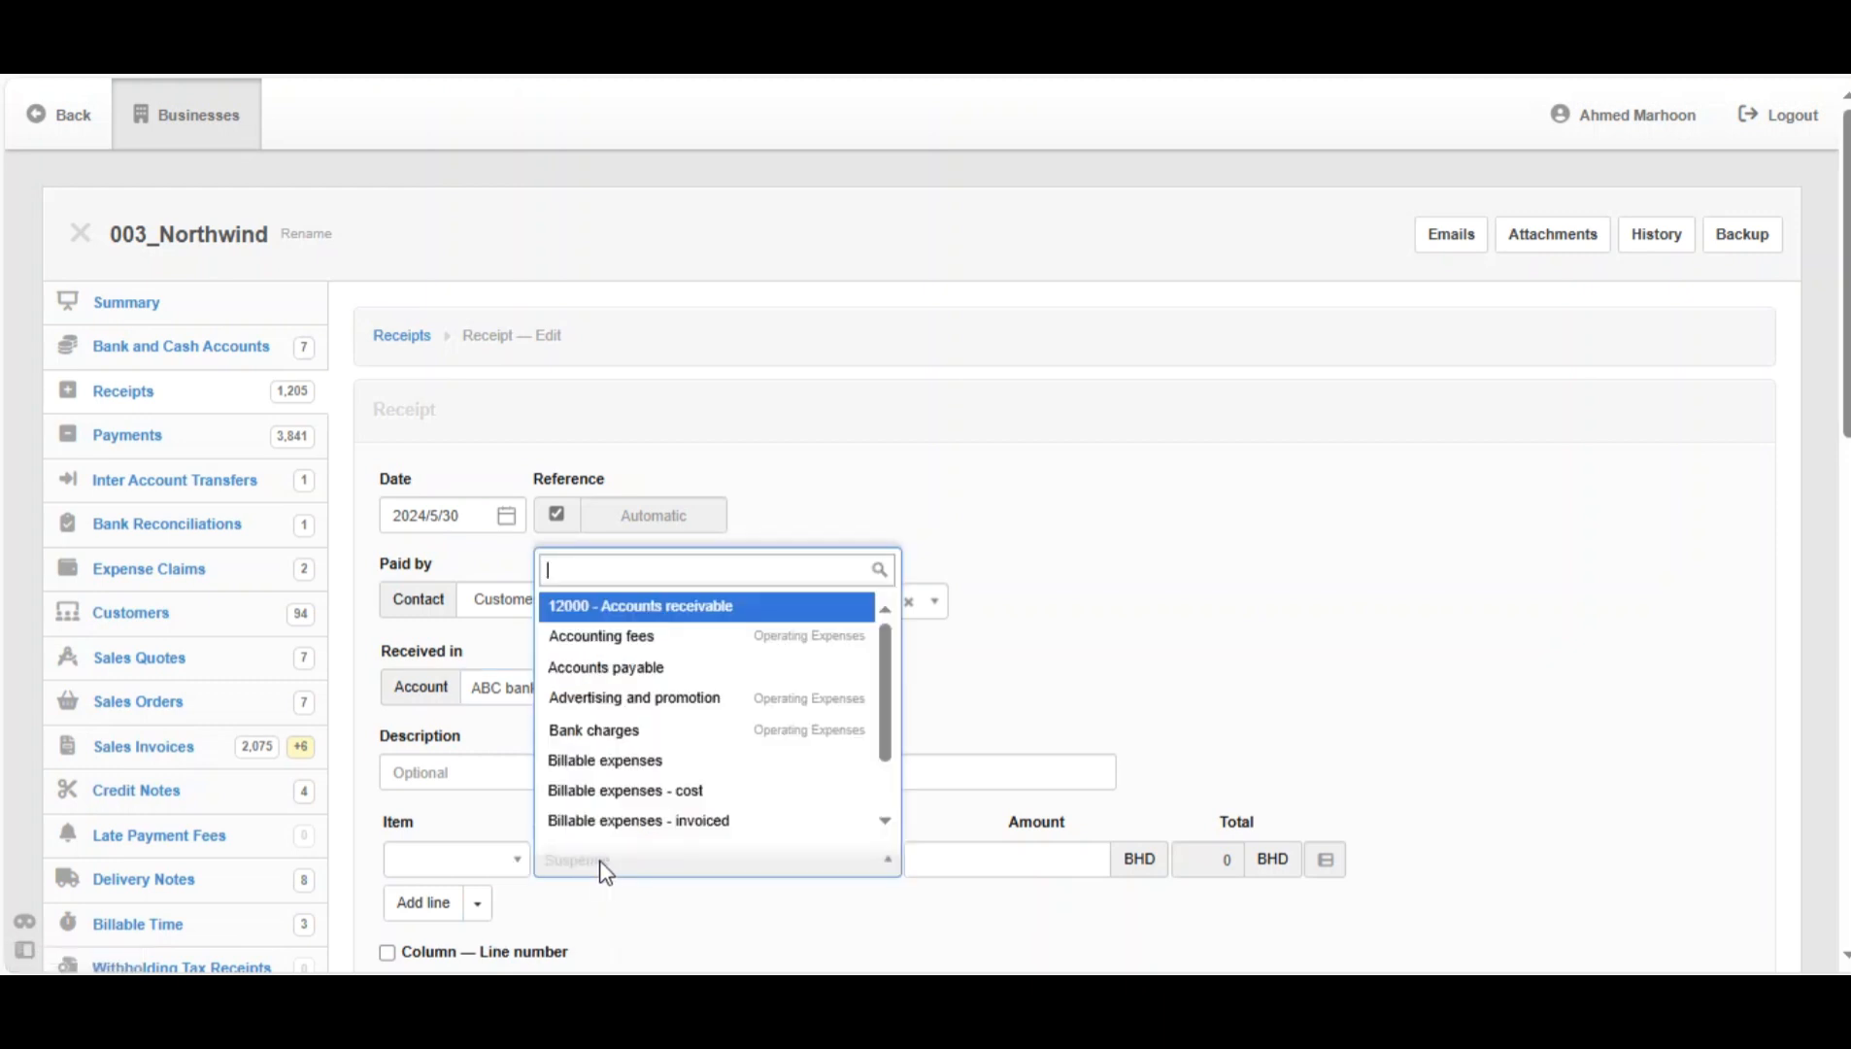
click(640, 606)
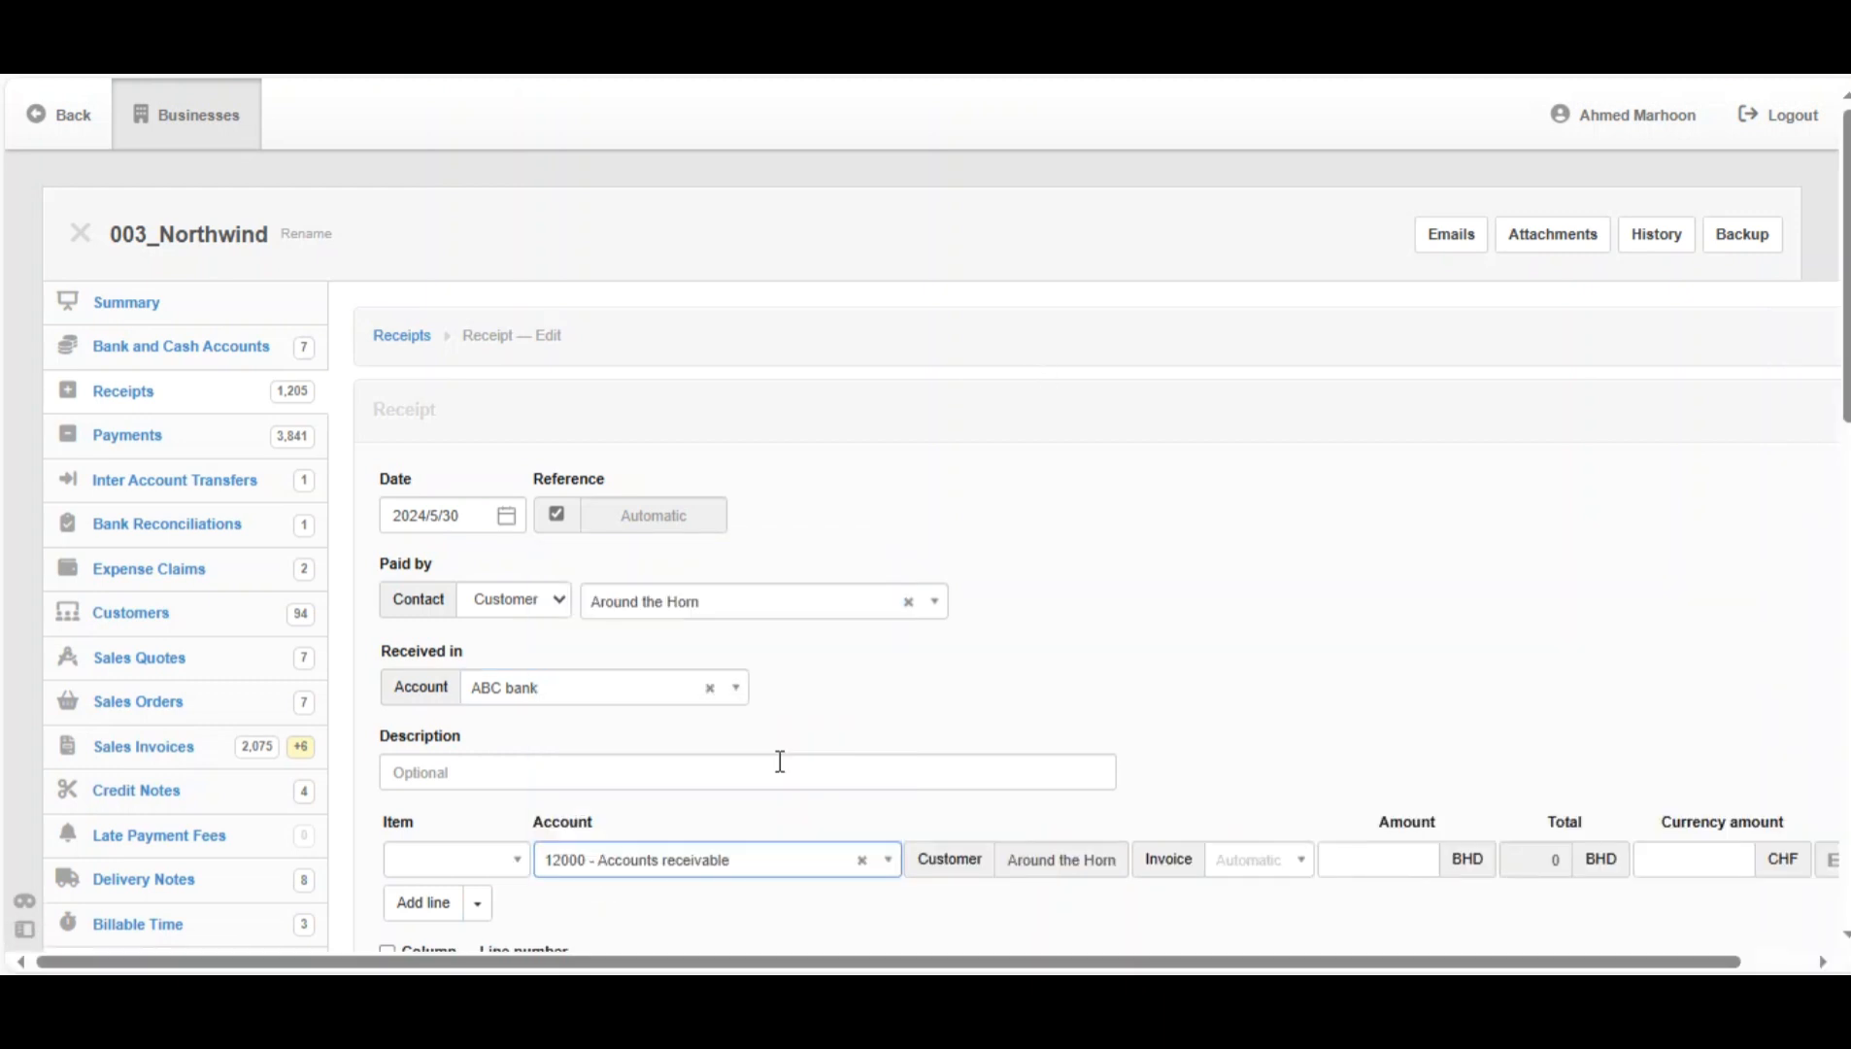
click(1378, 859)
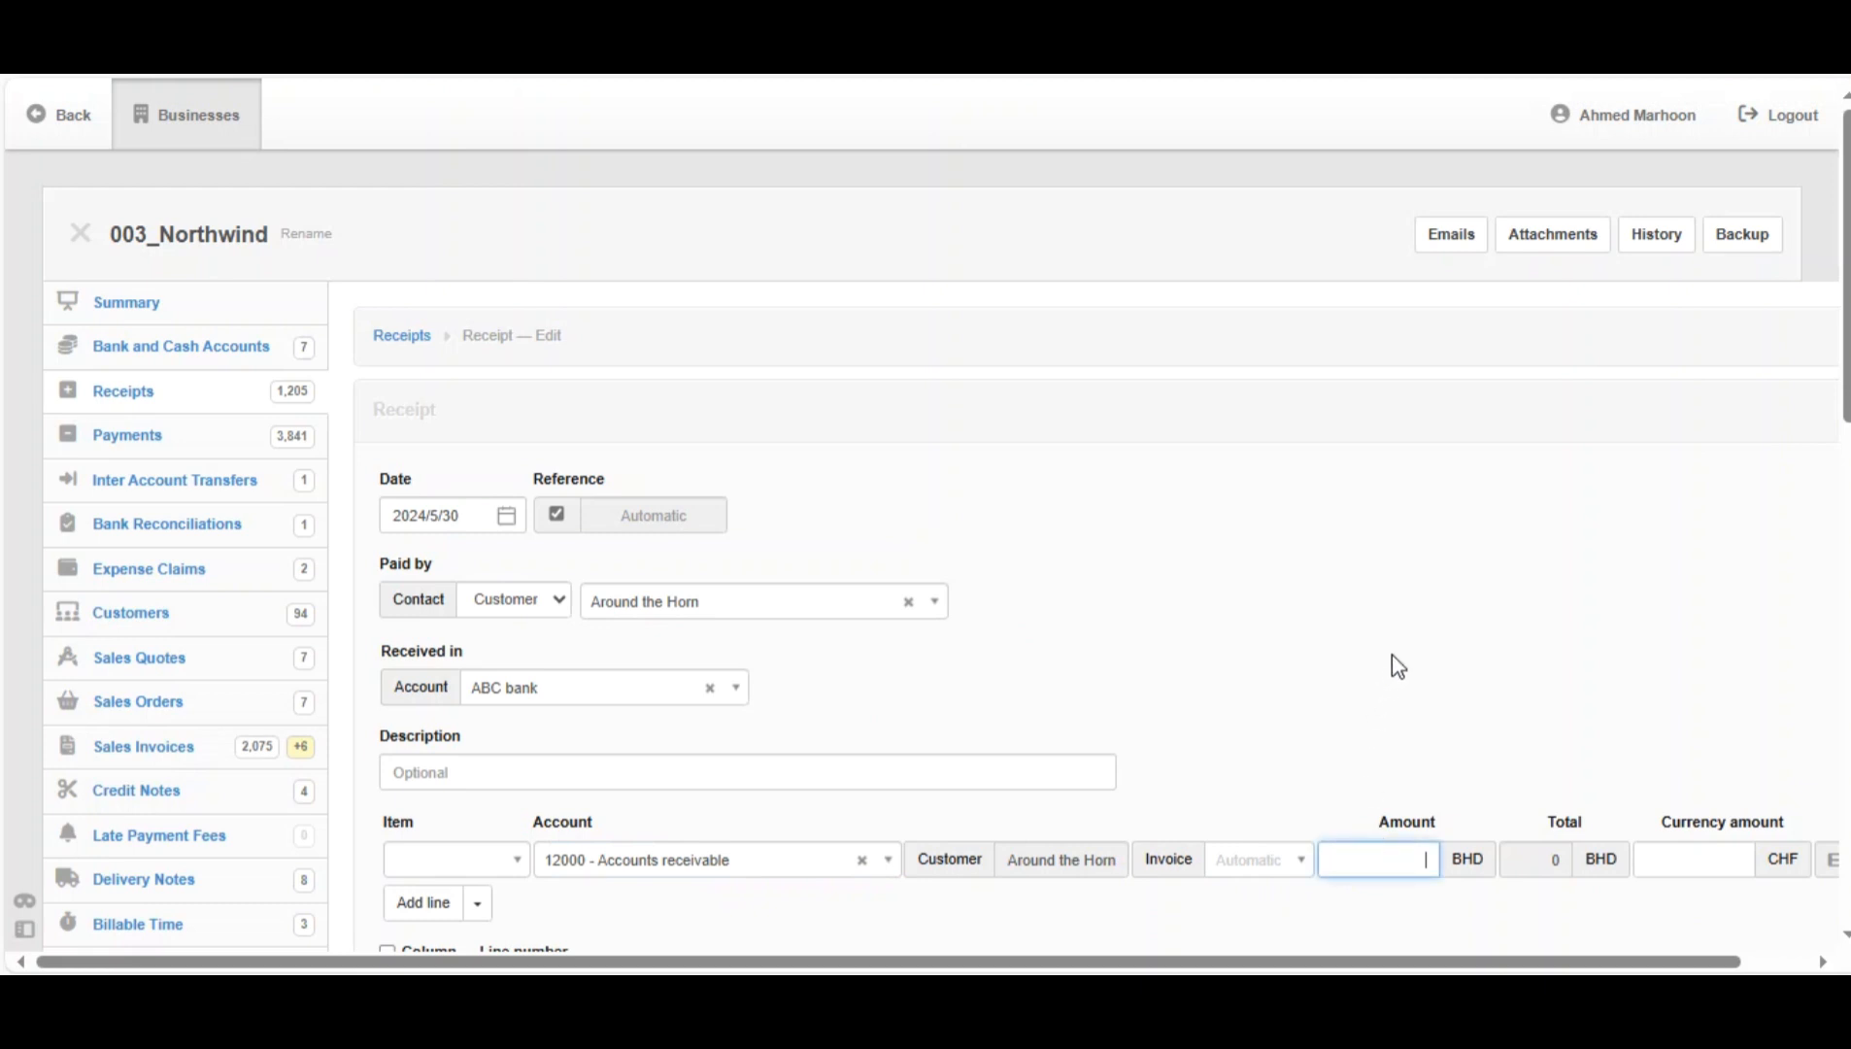
mouse_move(1415, 656)
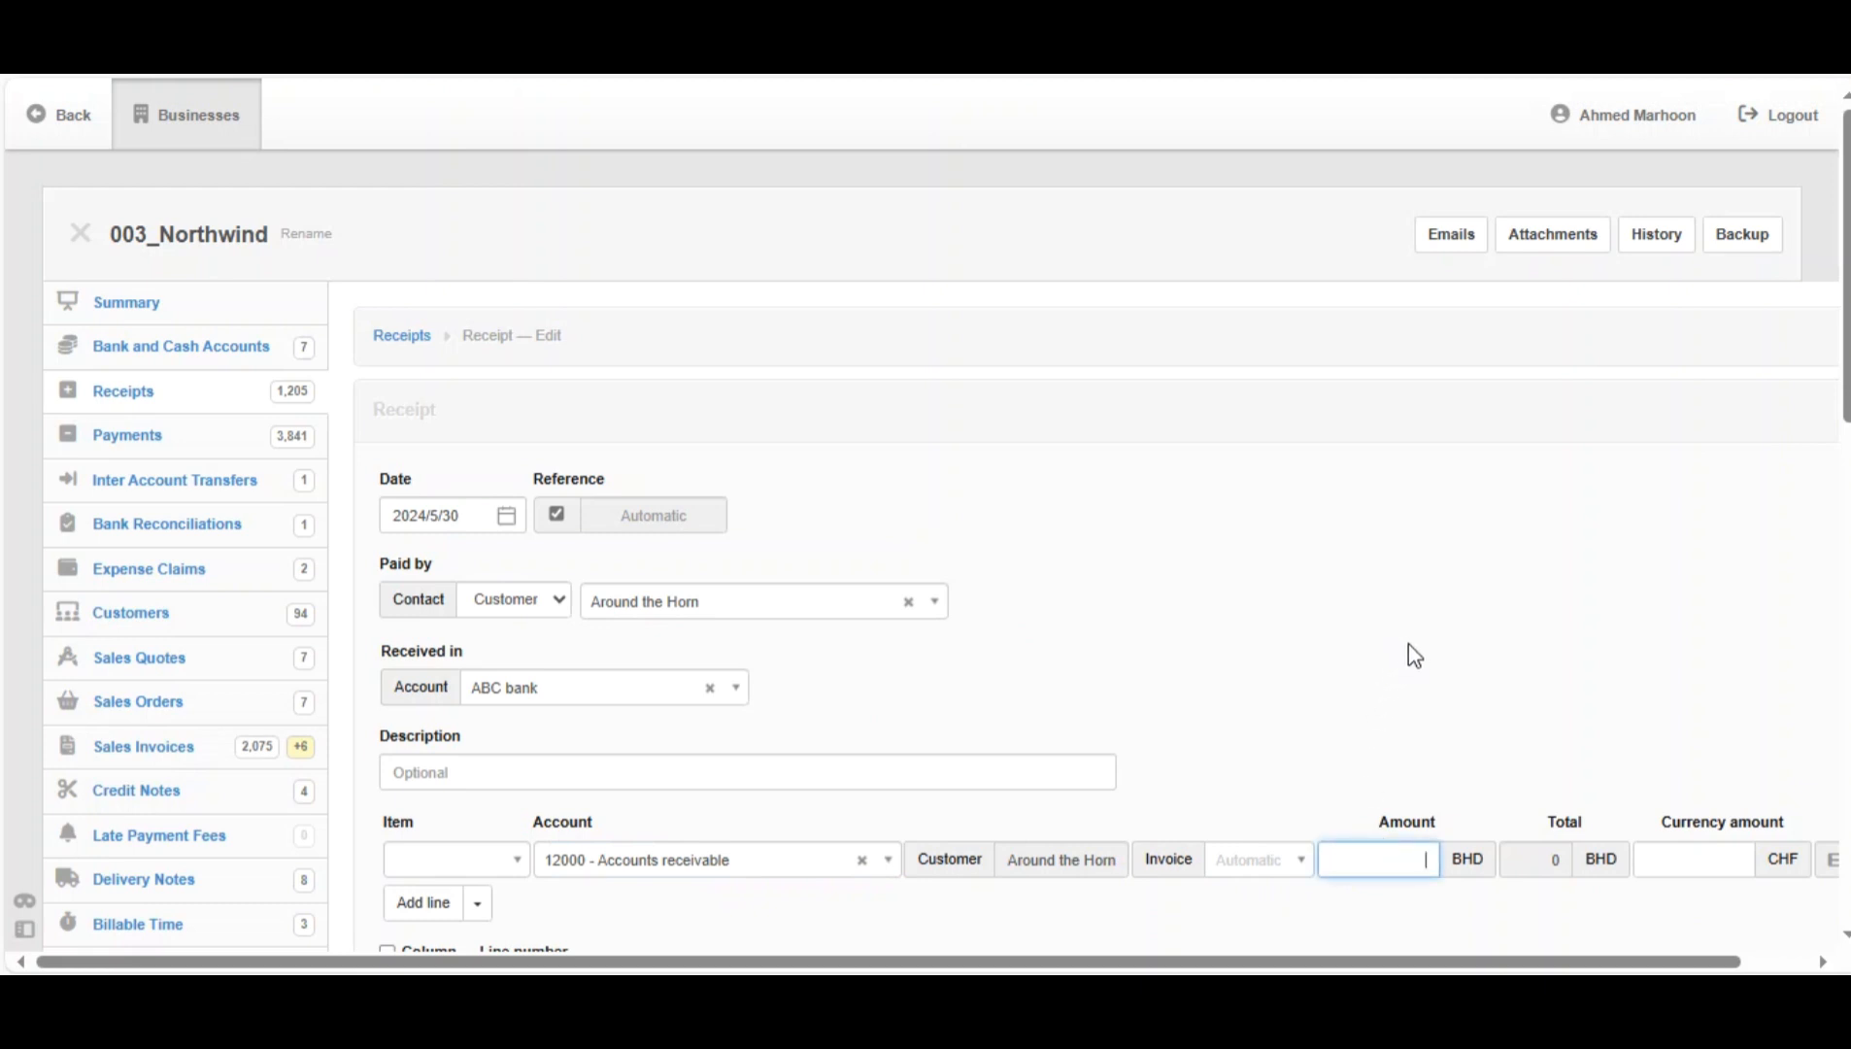
text(500)
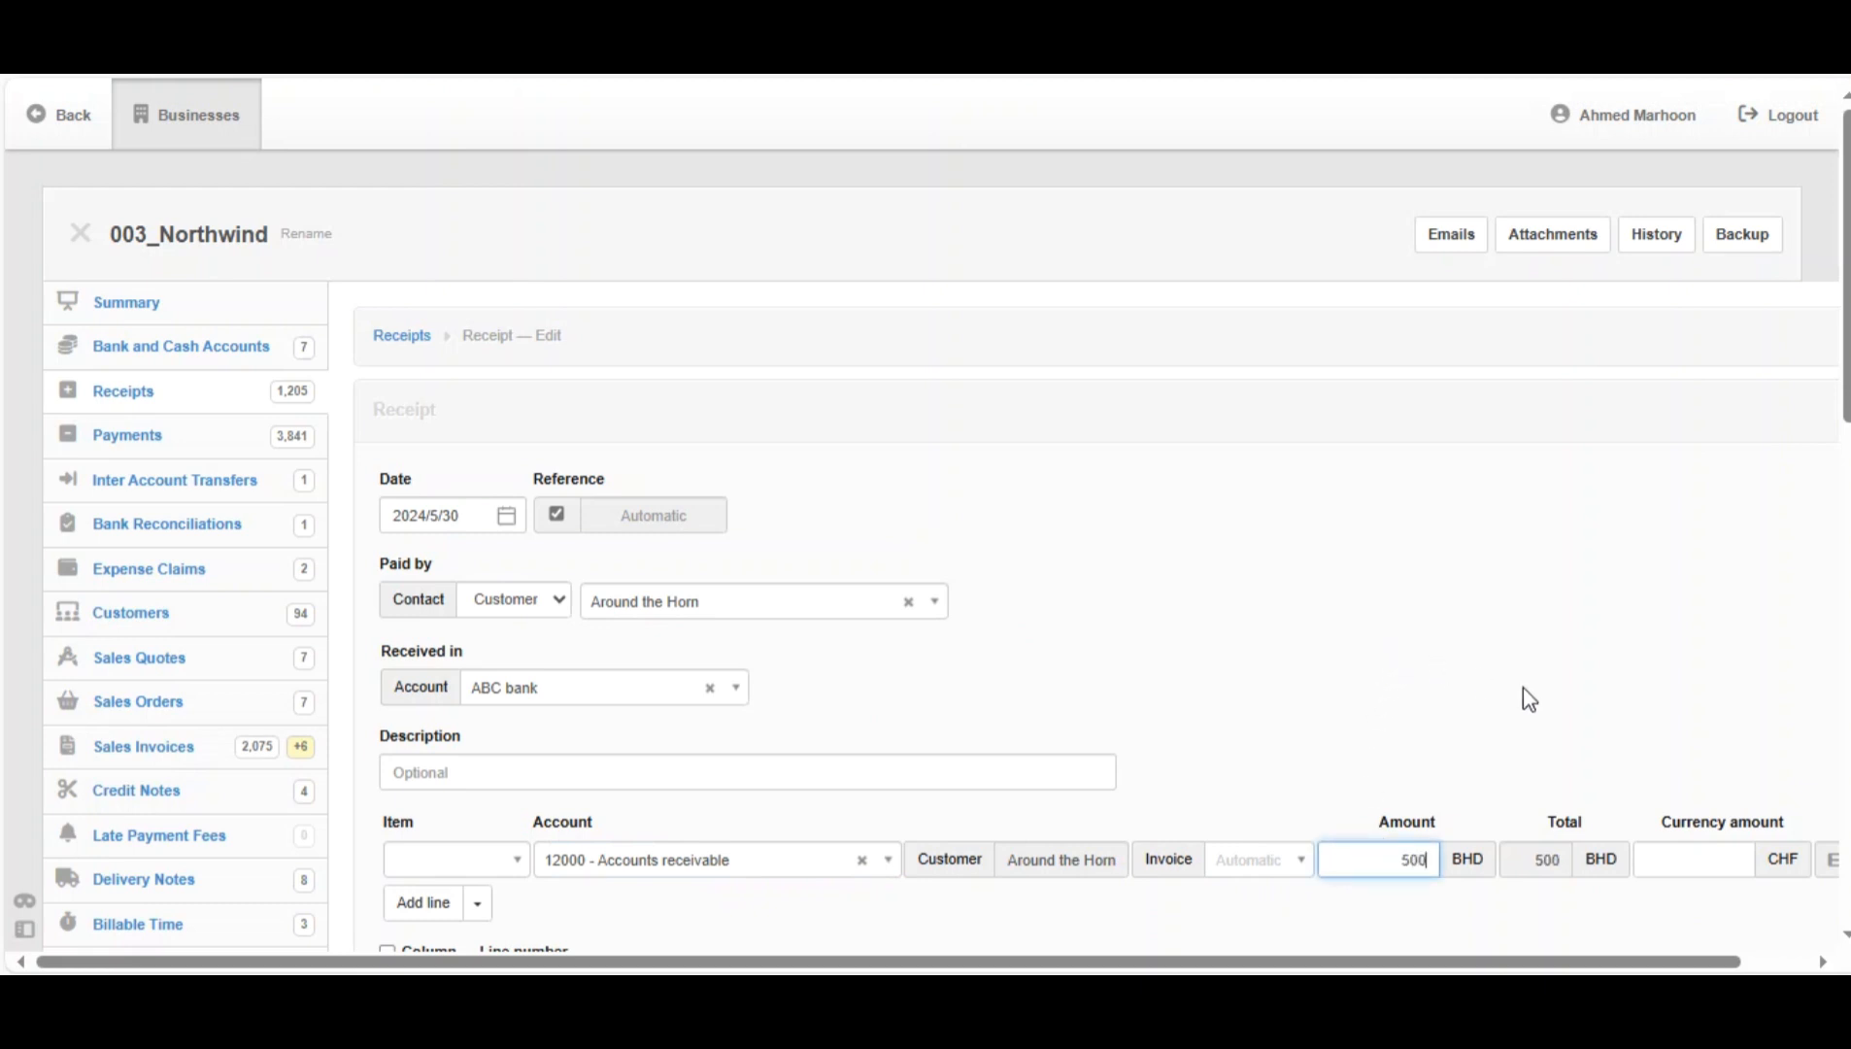
- Add an exact-amount discount column and enter a 50 discount on the line
scroll(down, 3)
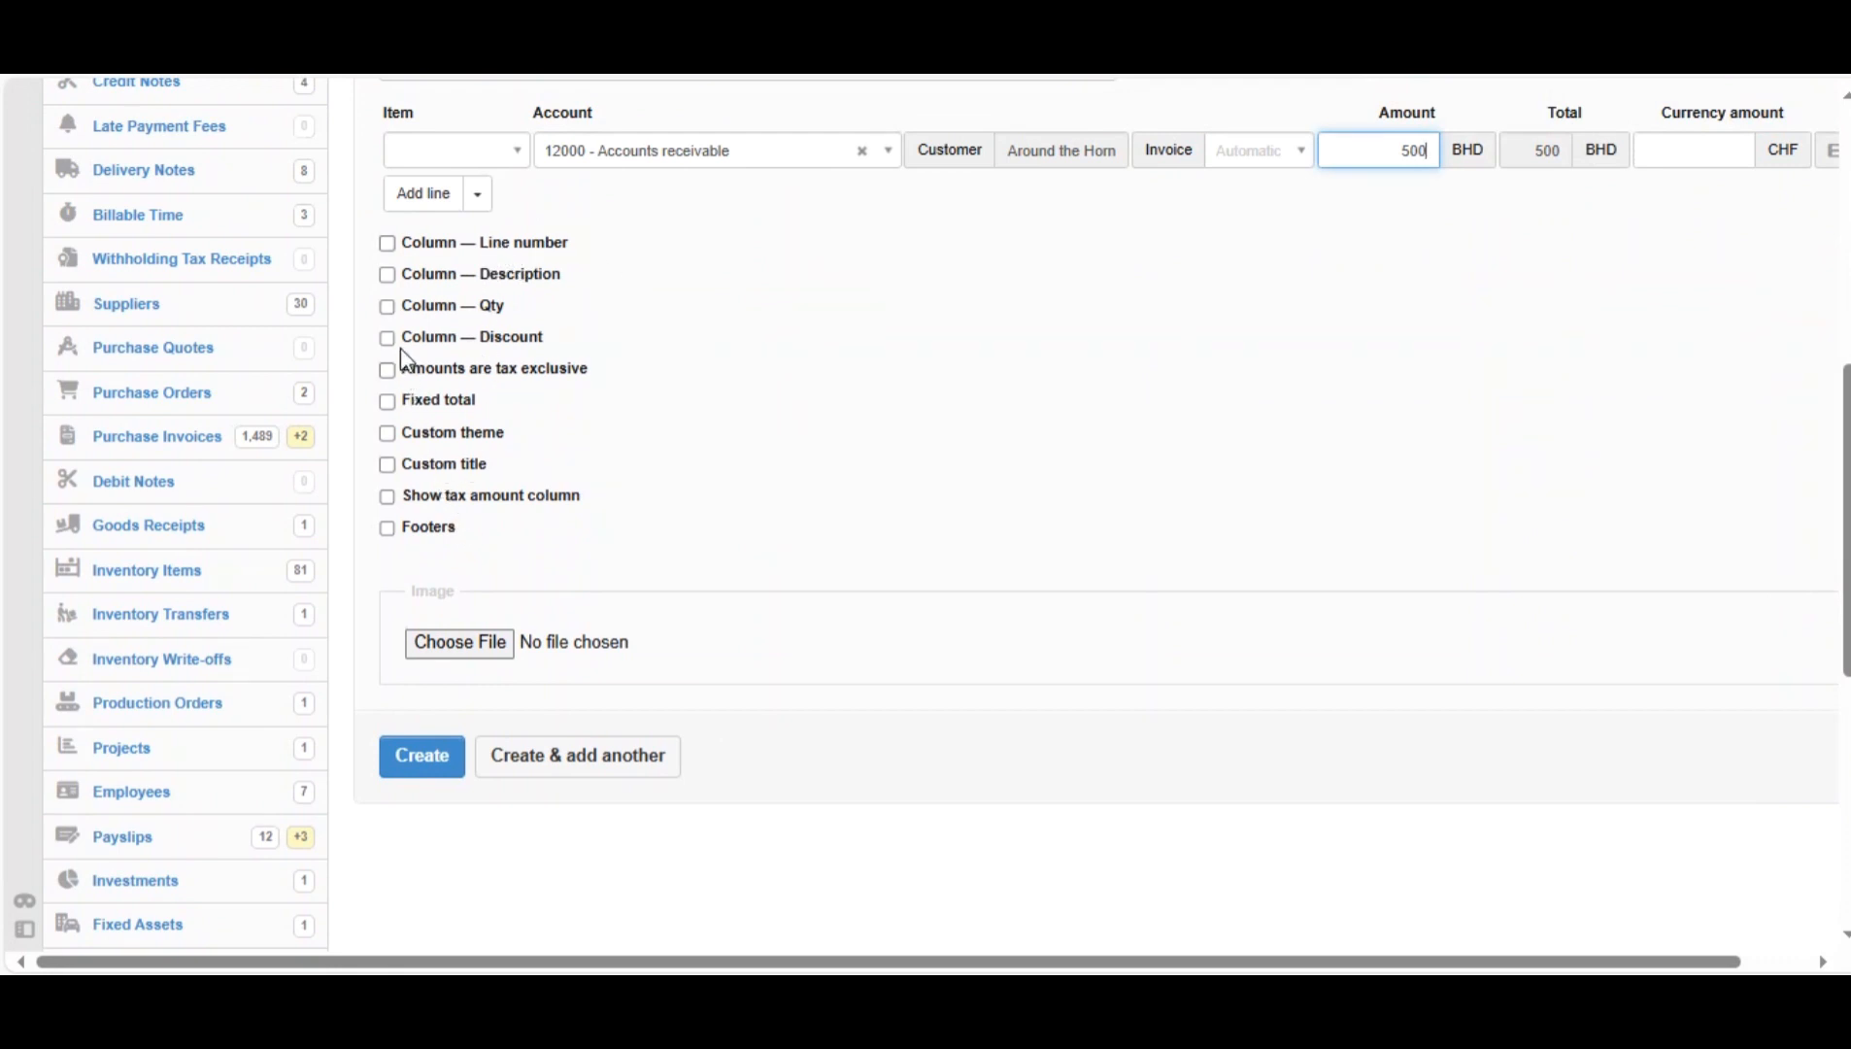
mouse_move(446, 351)
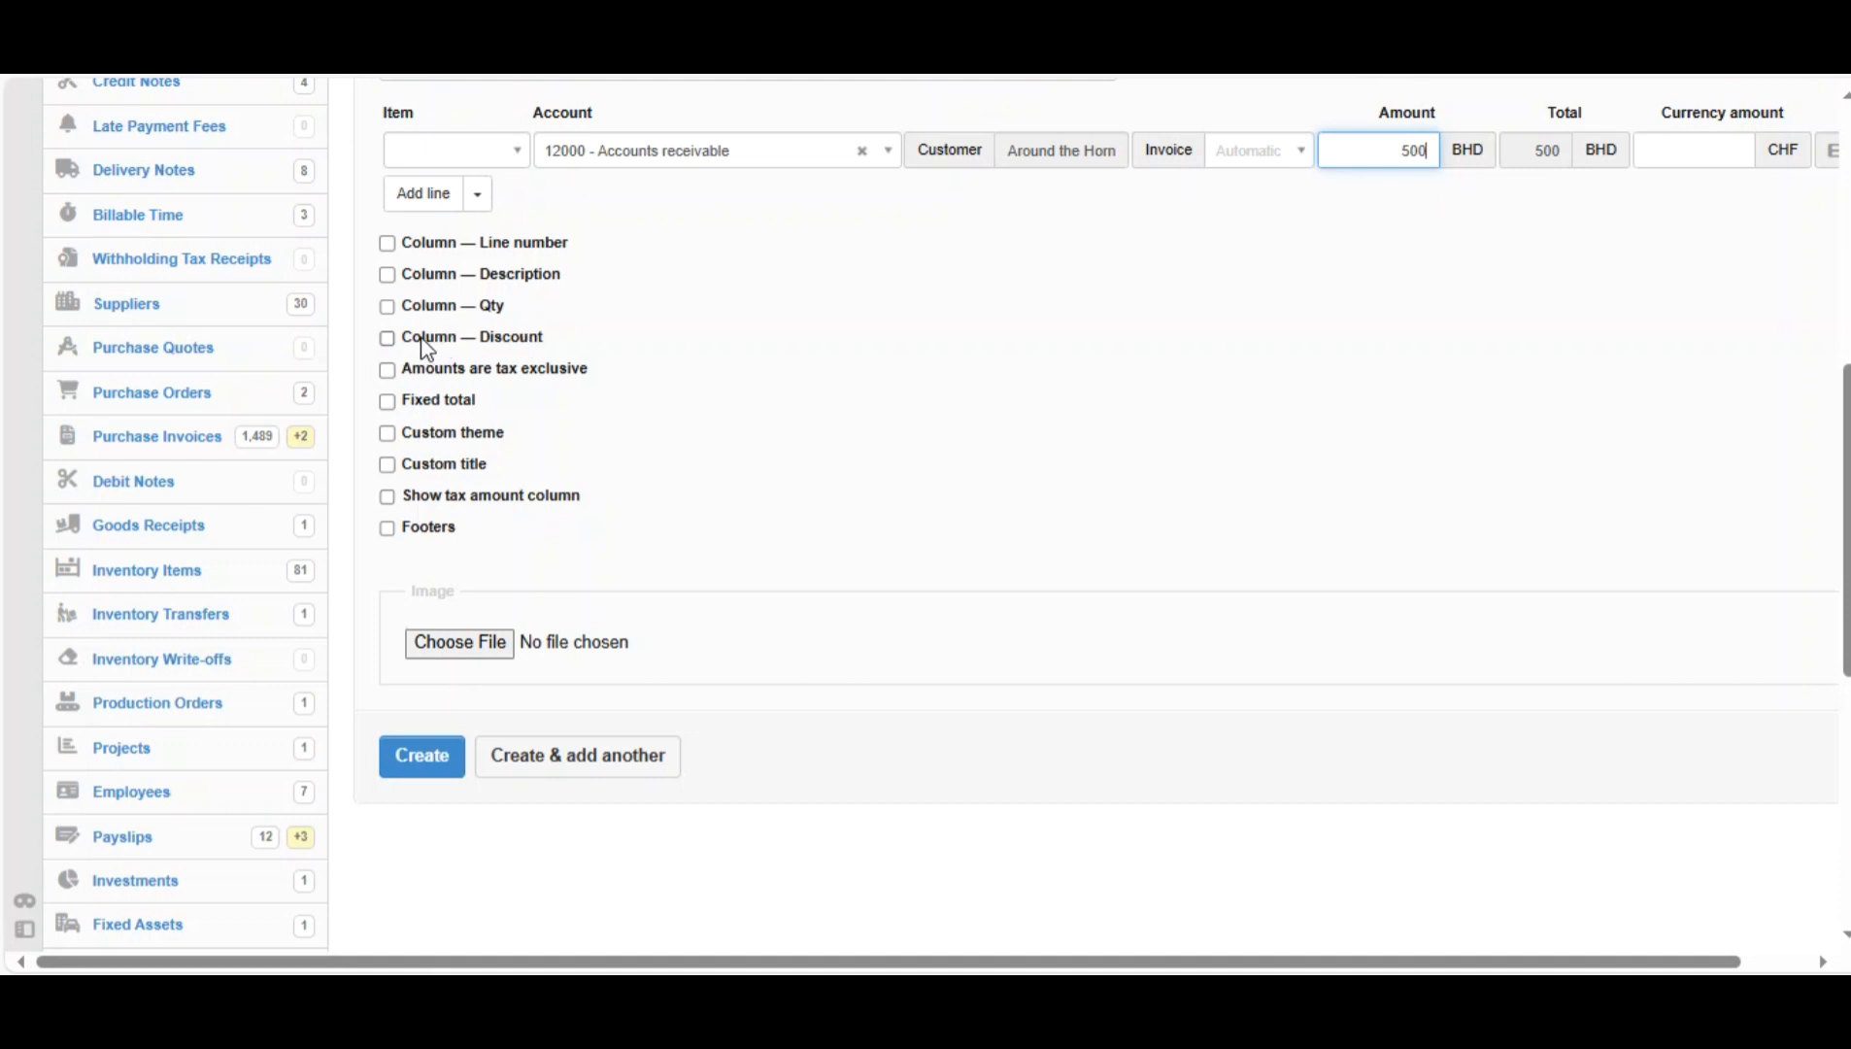
click(387, 337)
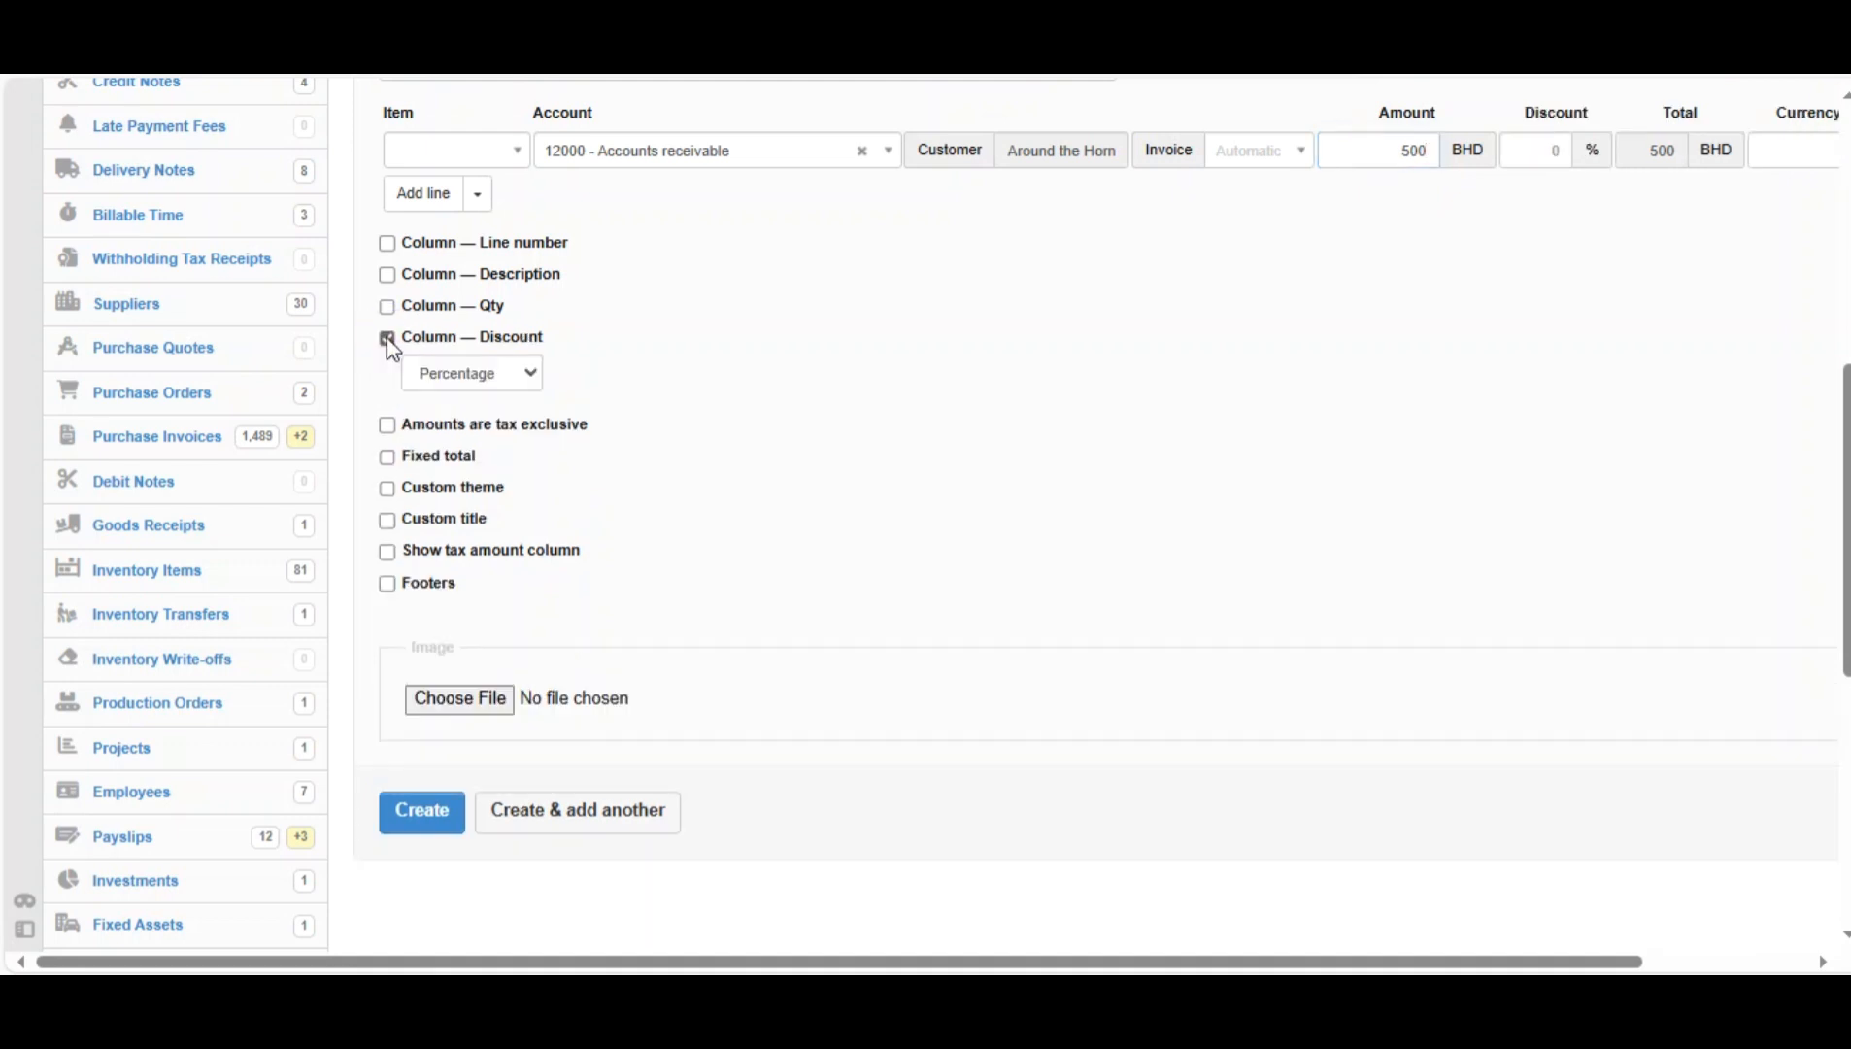
click(470, 372)
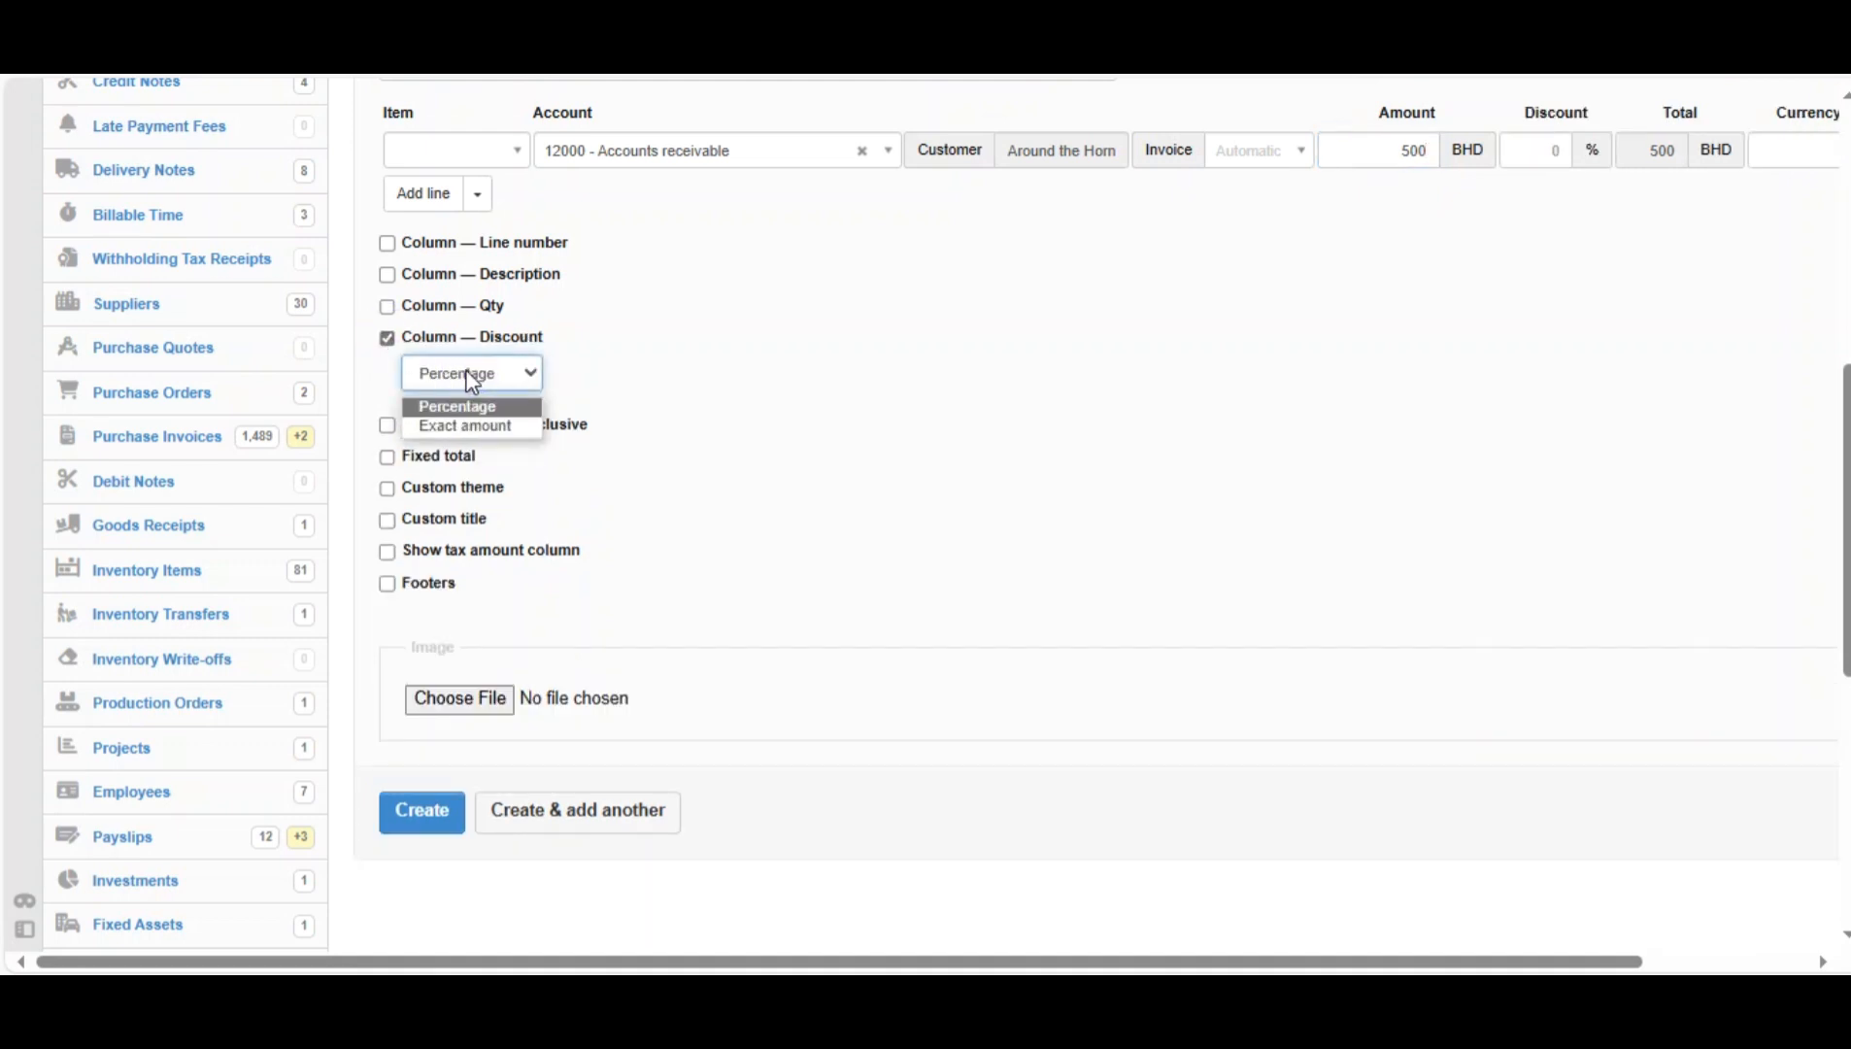
mouse_move(467, 425)
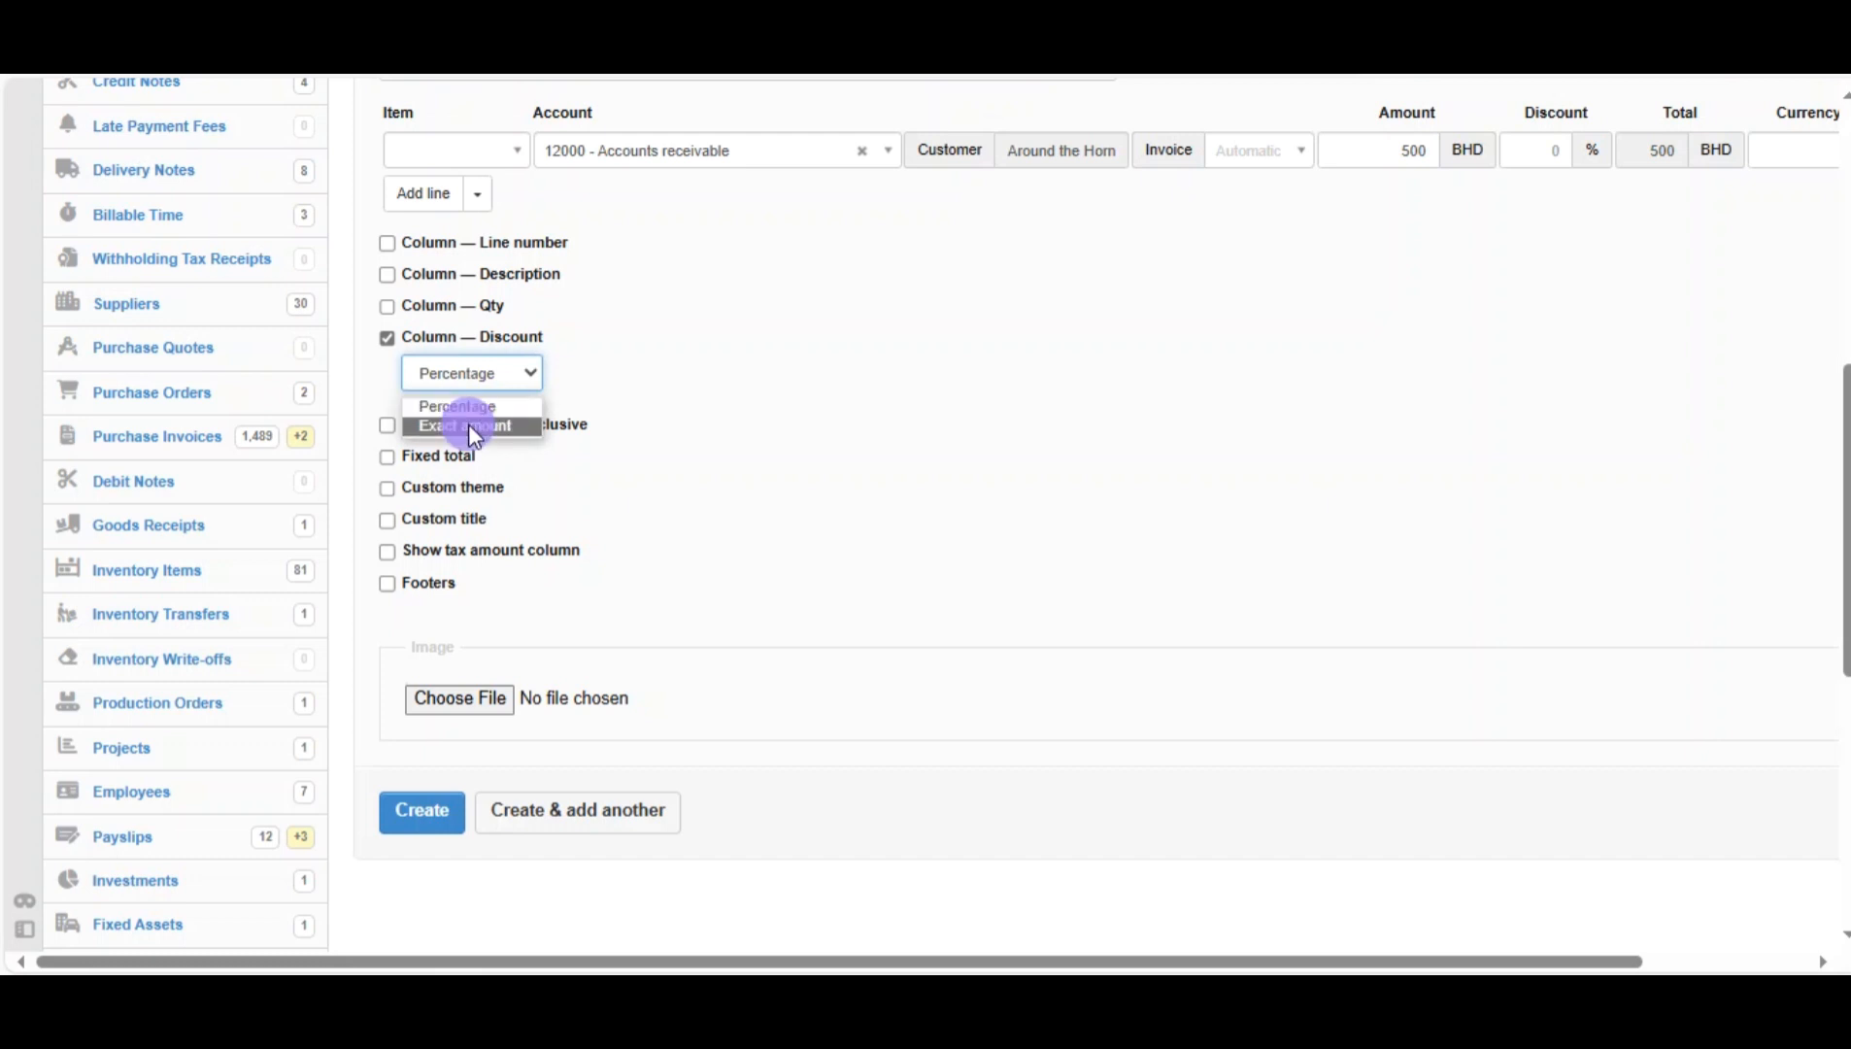
click(464, 425)
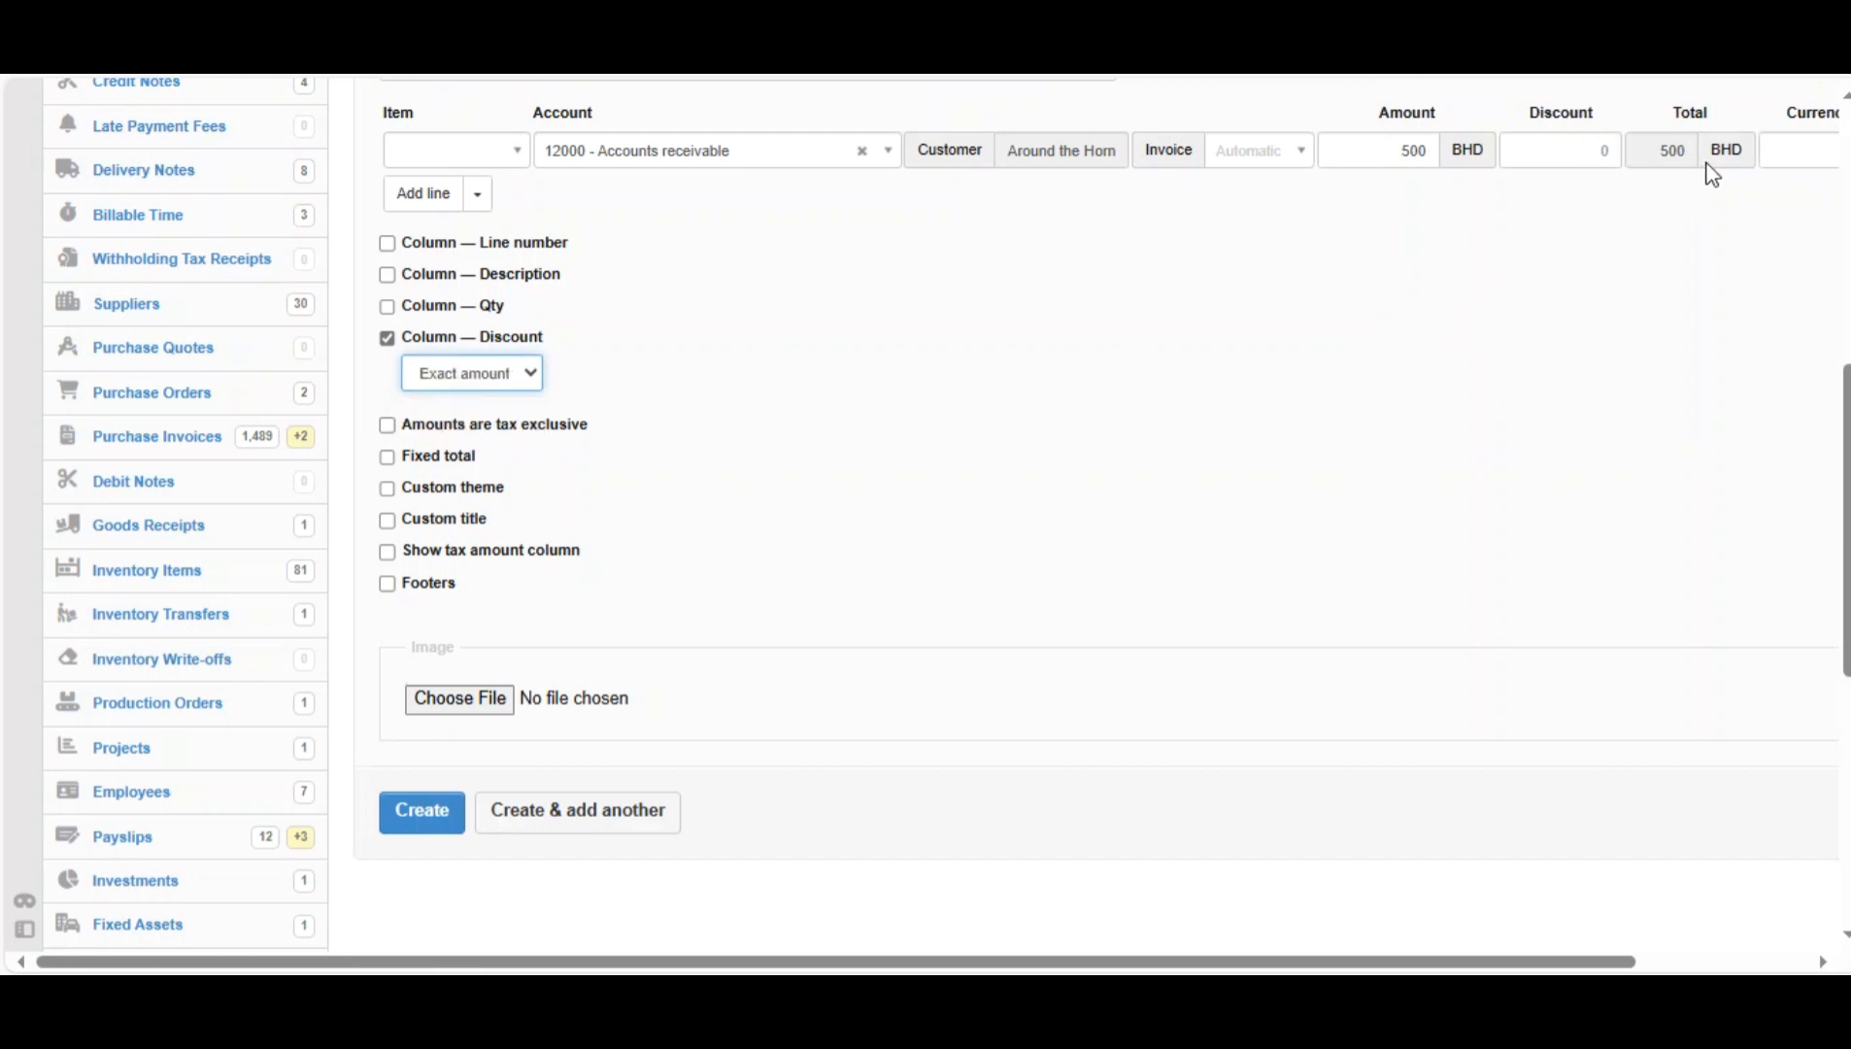
click(1559, 149)
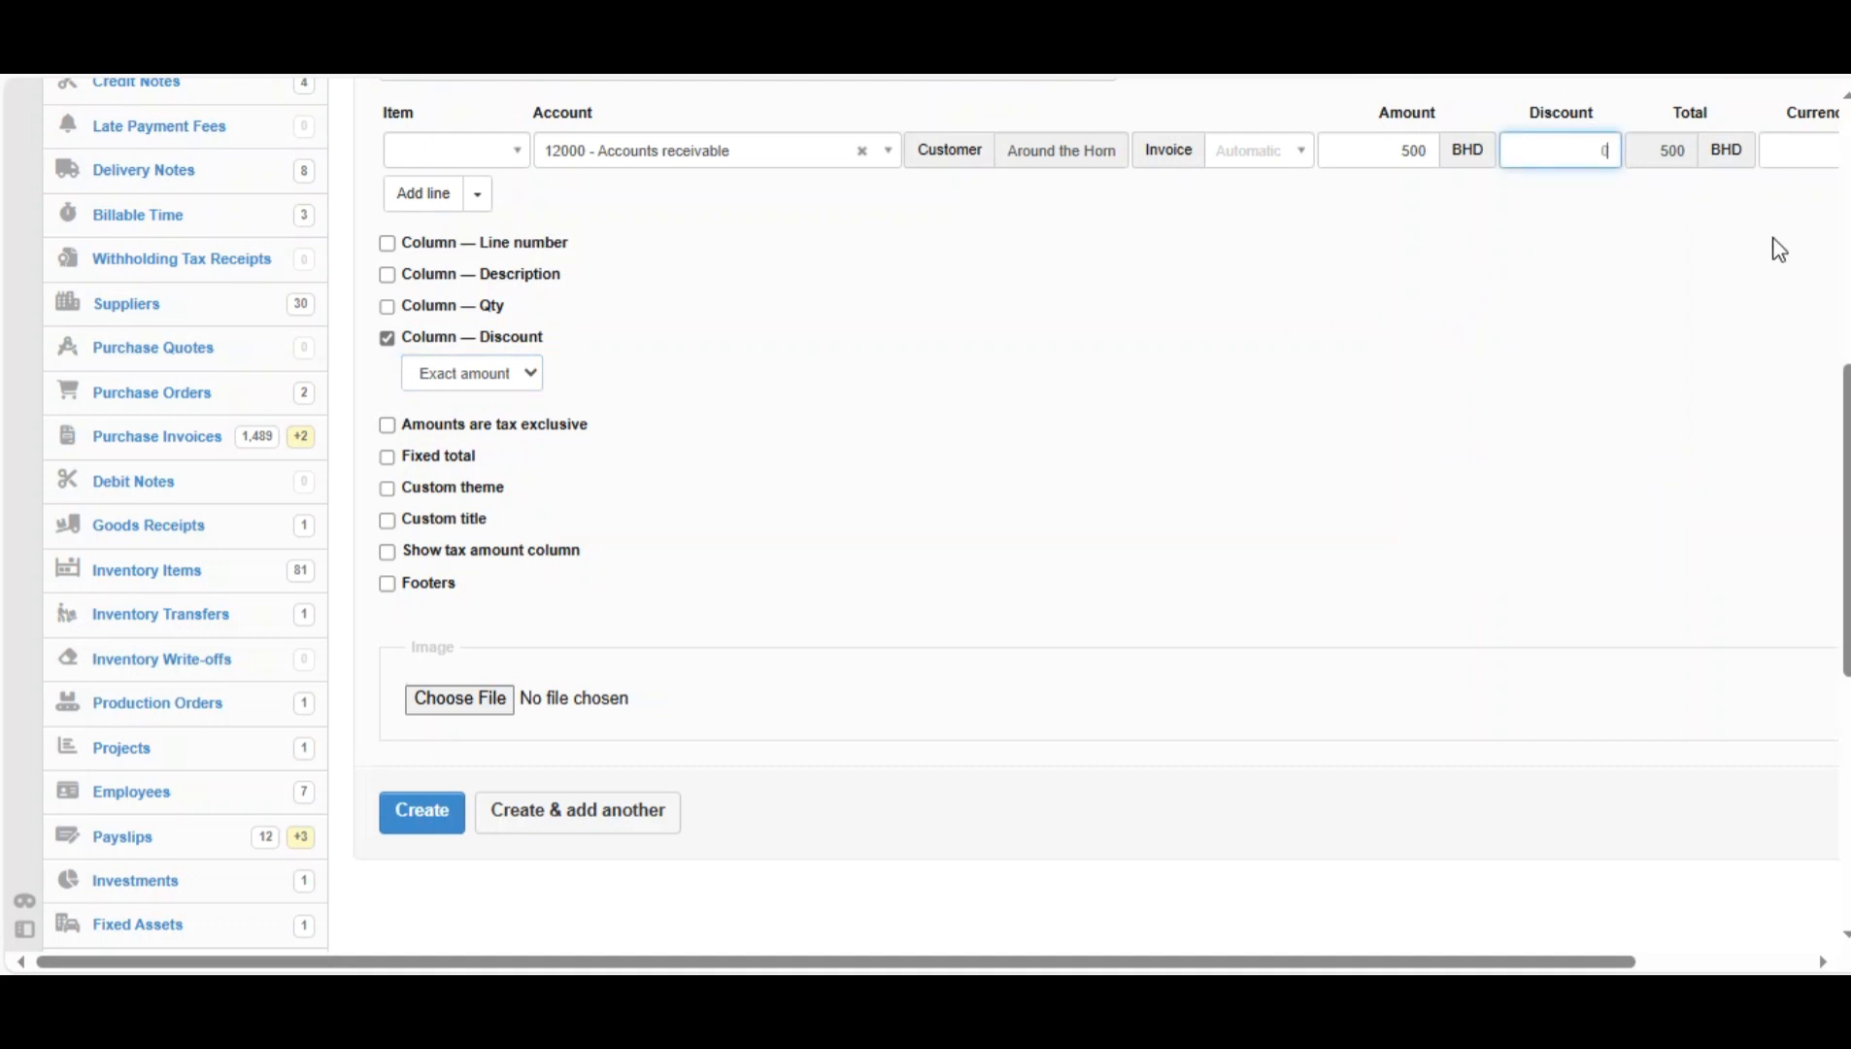
text(50)
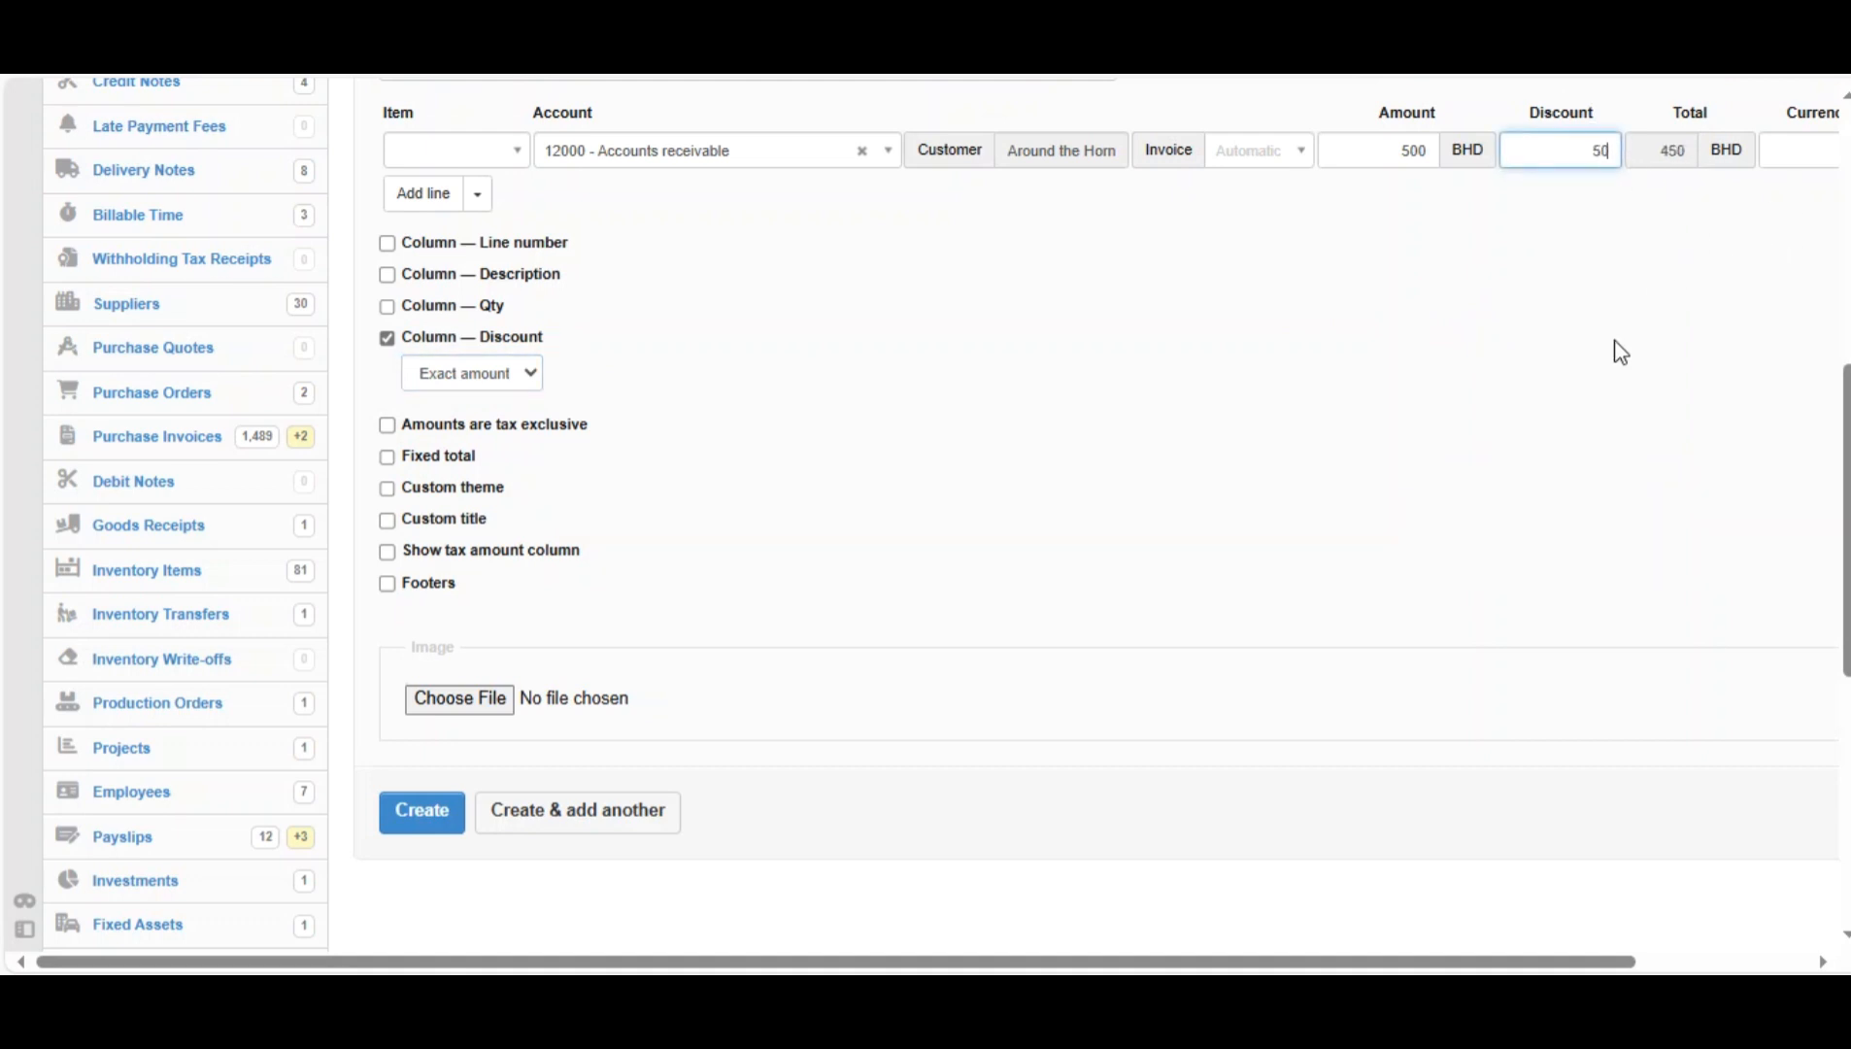
scroll(right, 3)
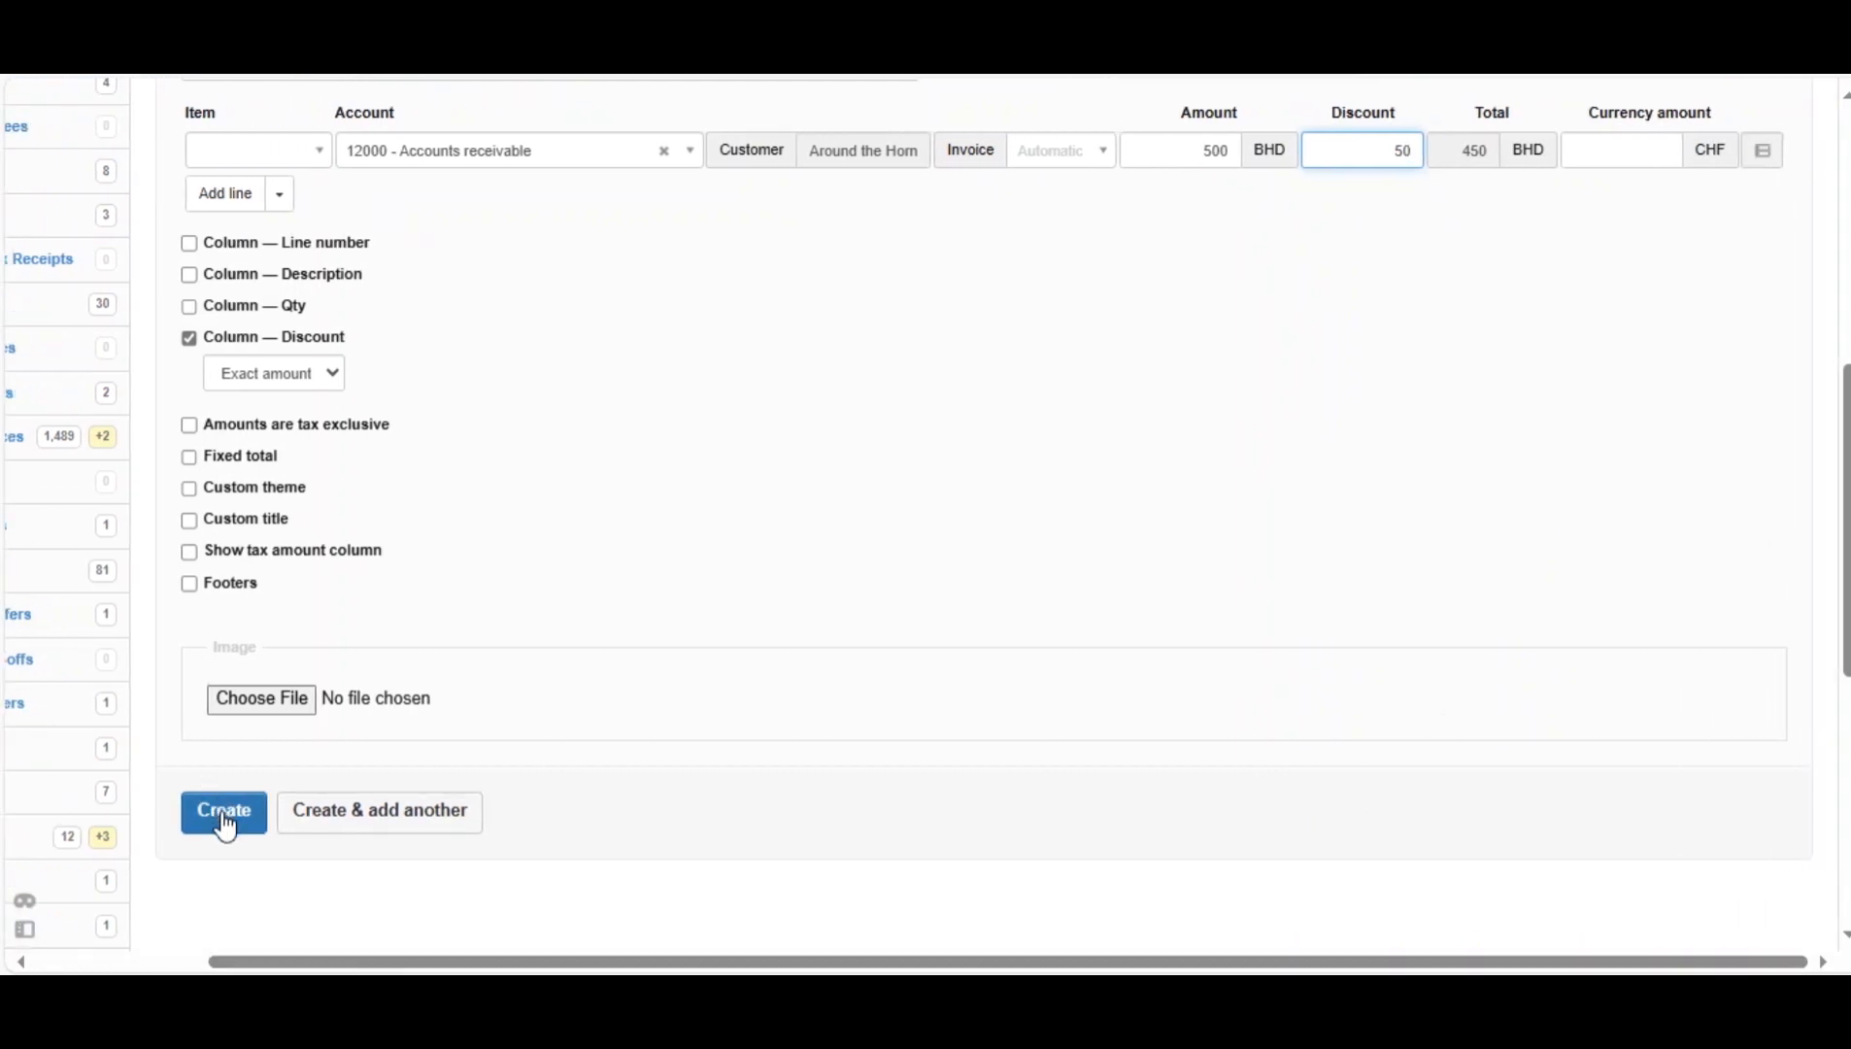
- Save receipt 1006 totalling 450 BHD and go to Bank and Cash Accounts
click(223, 810)
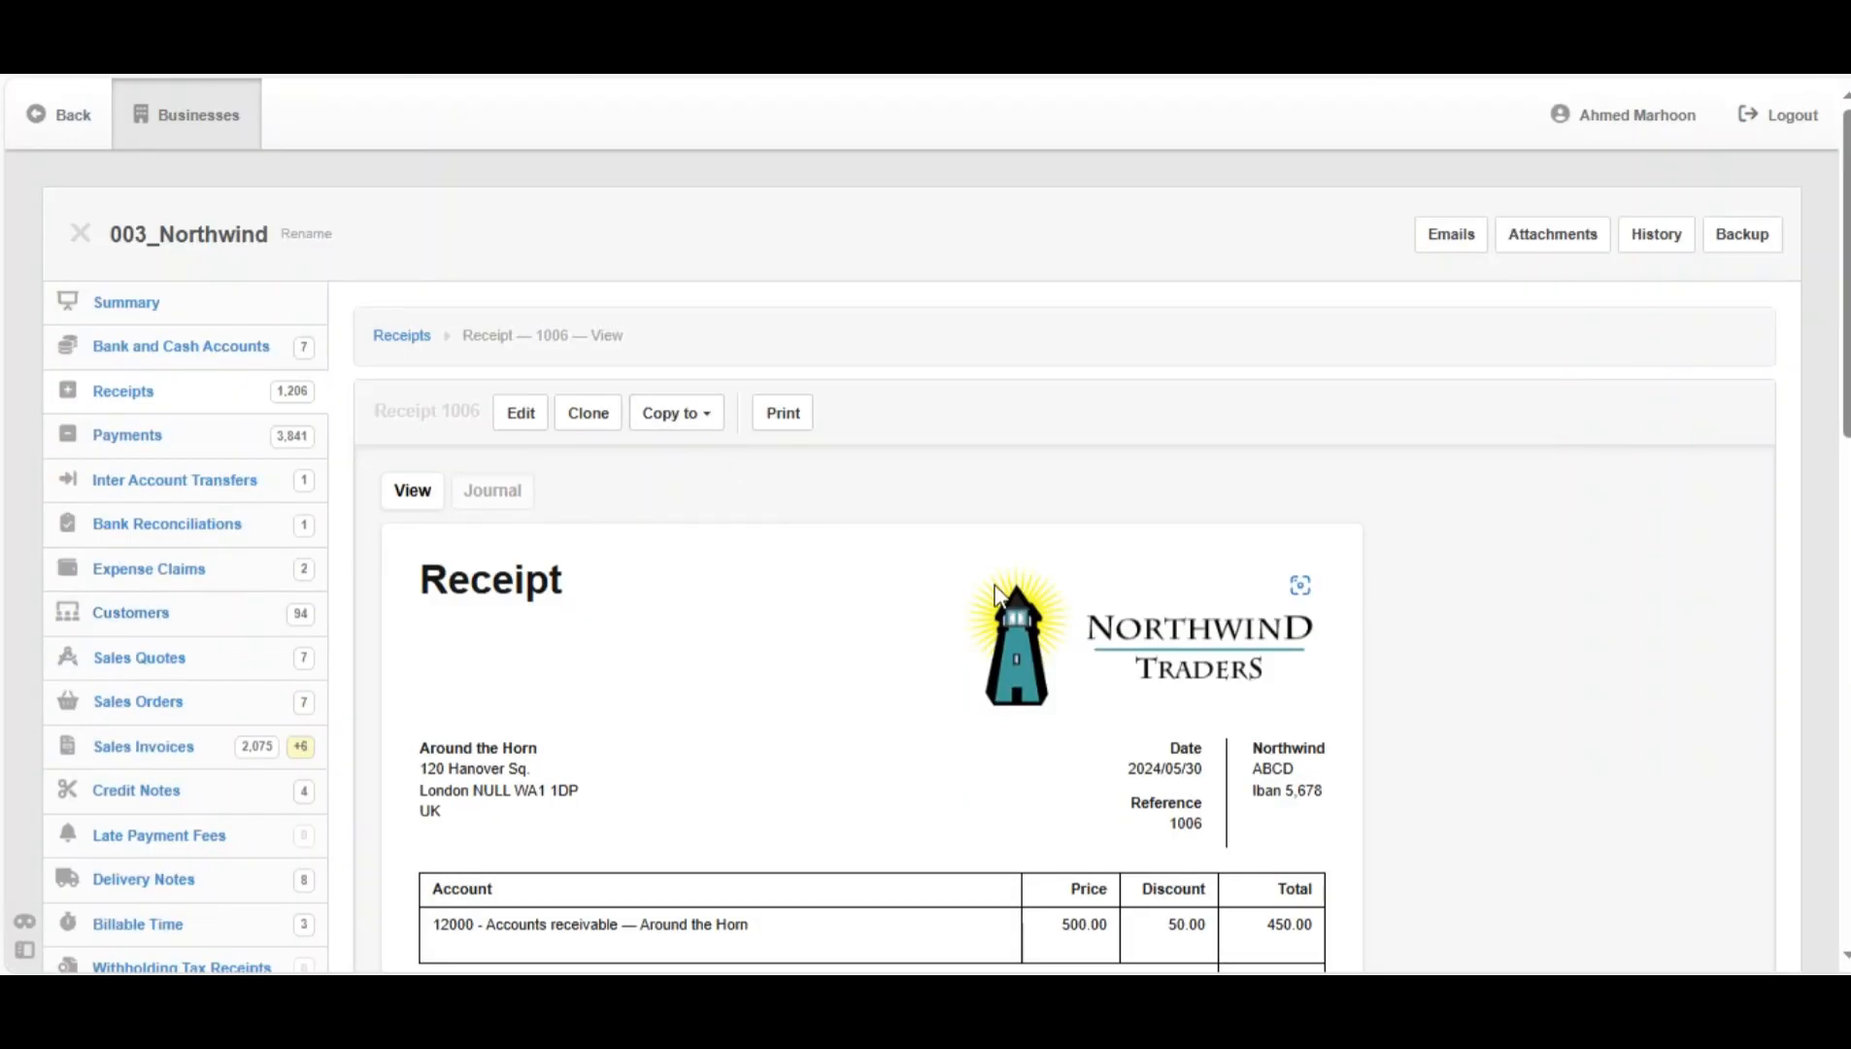
scroll(down, 3)
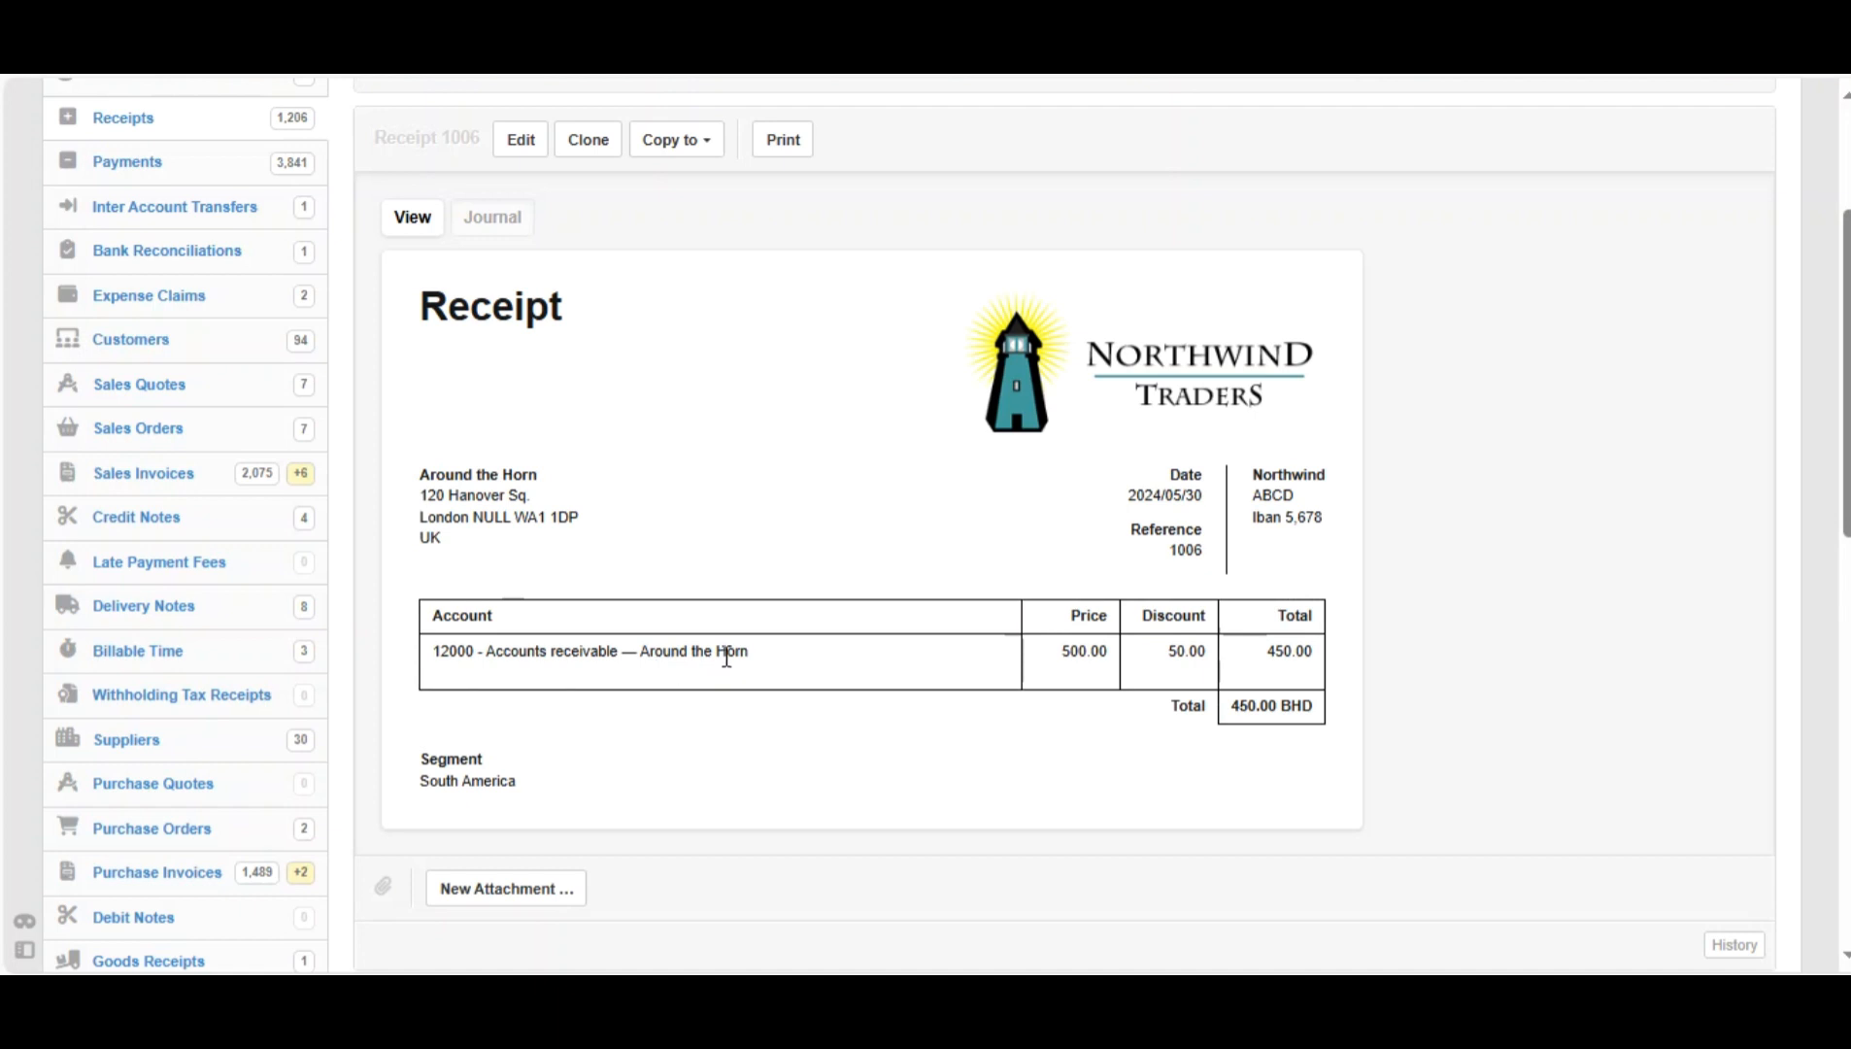
mouse_move(1274, 651)
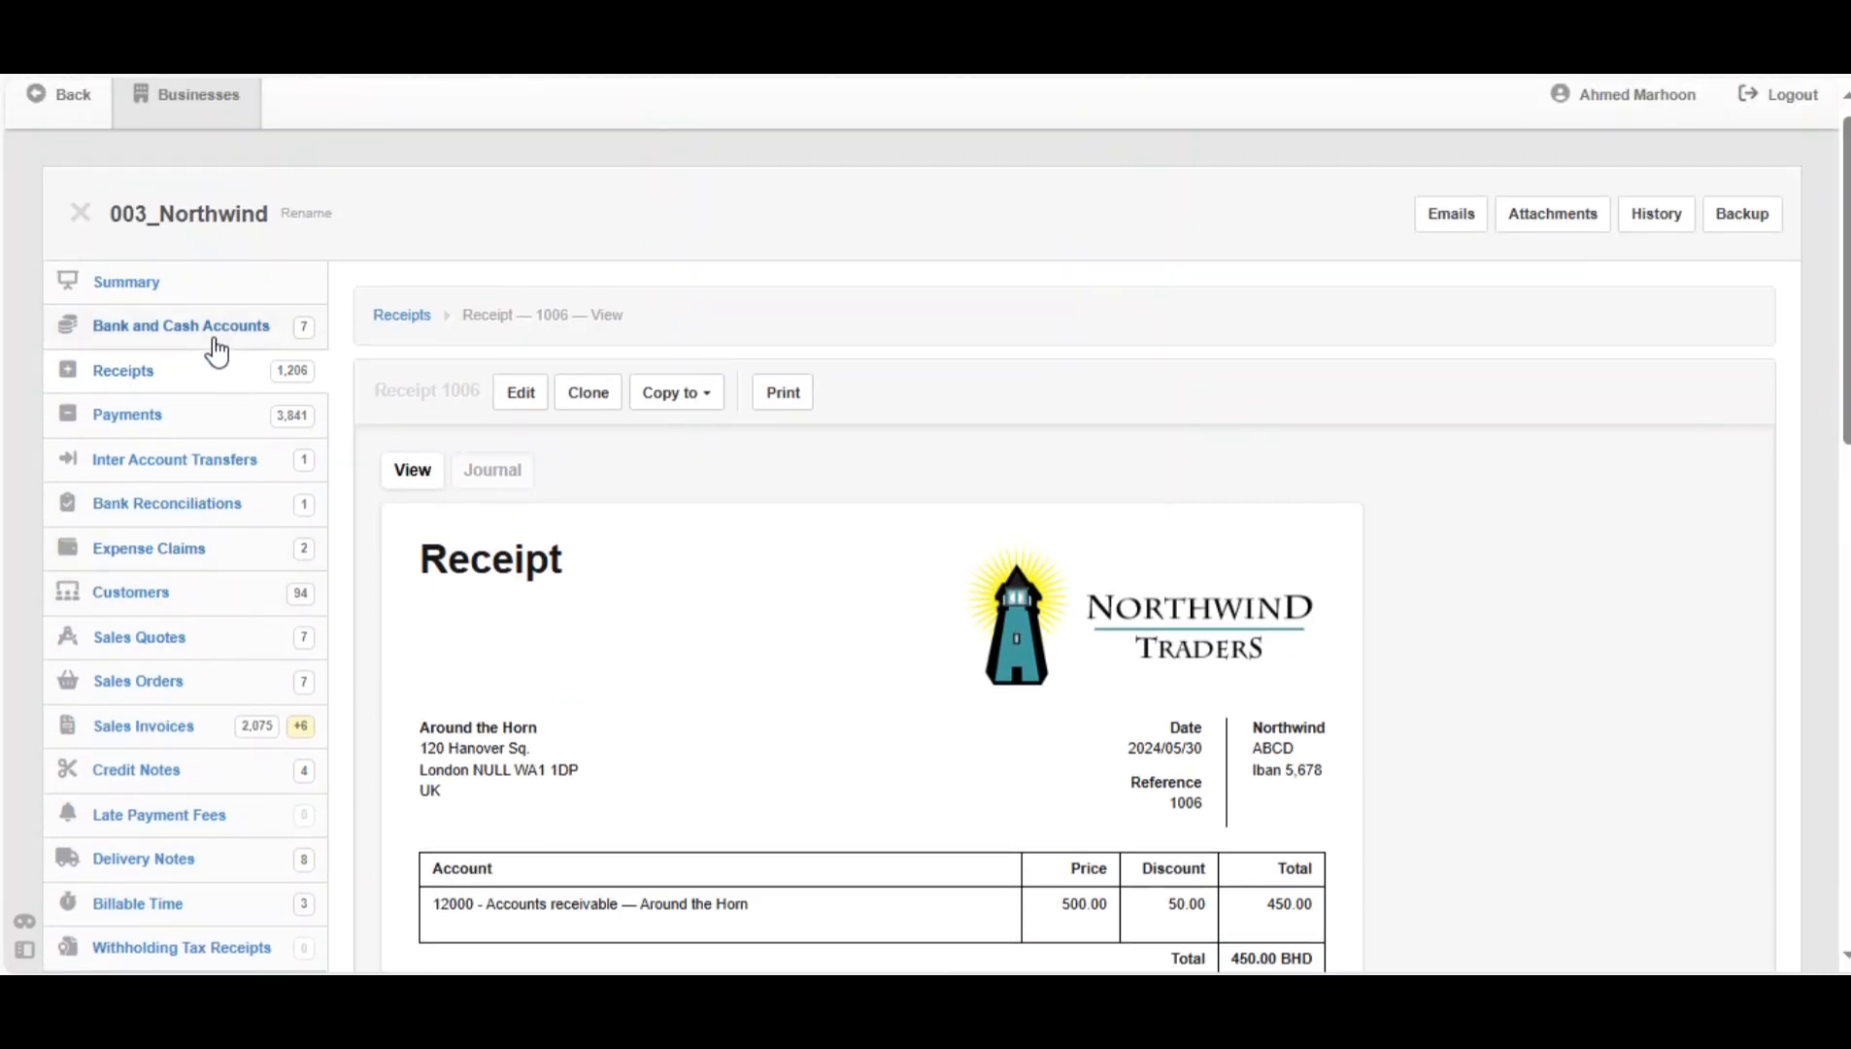
click(181, 325)
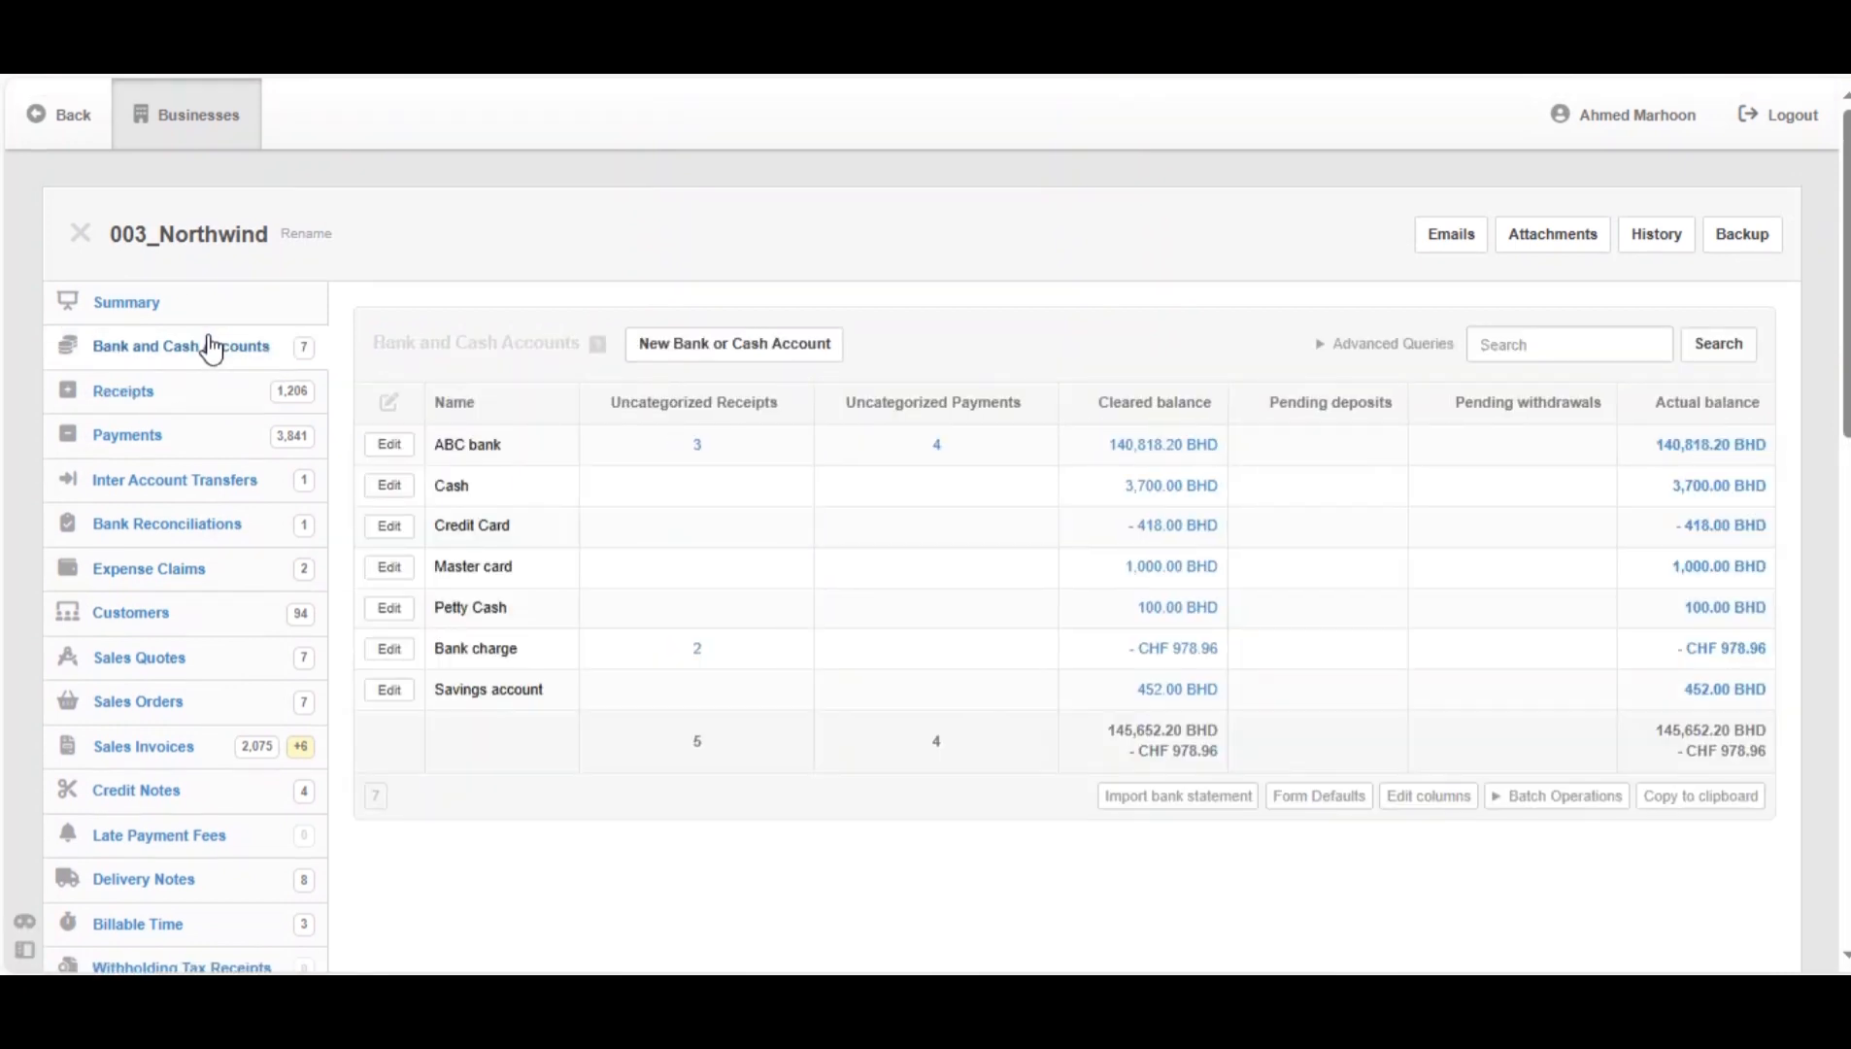
mouse_move(623, 464)
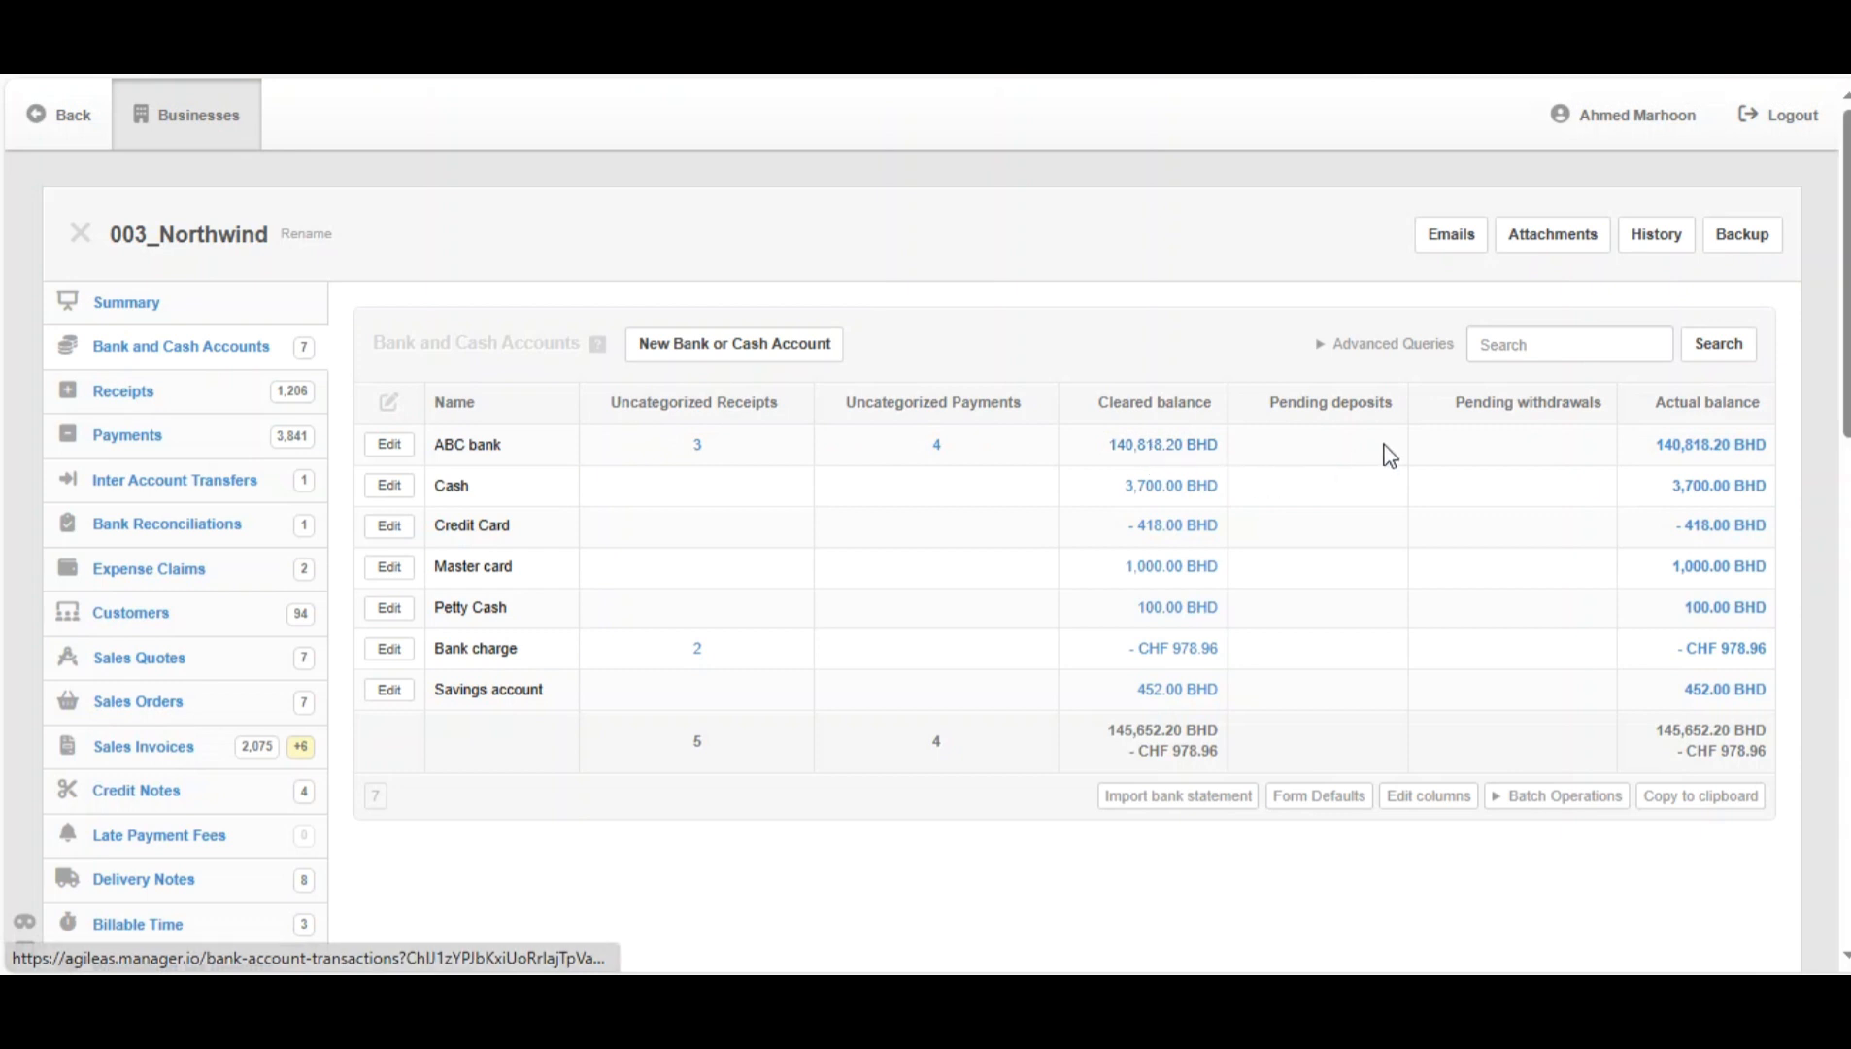
- Open ABC bank's cleared balance to see receipt 1006 for 450.00
click(1170, 444)
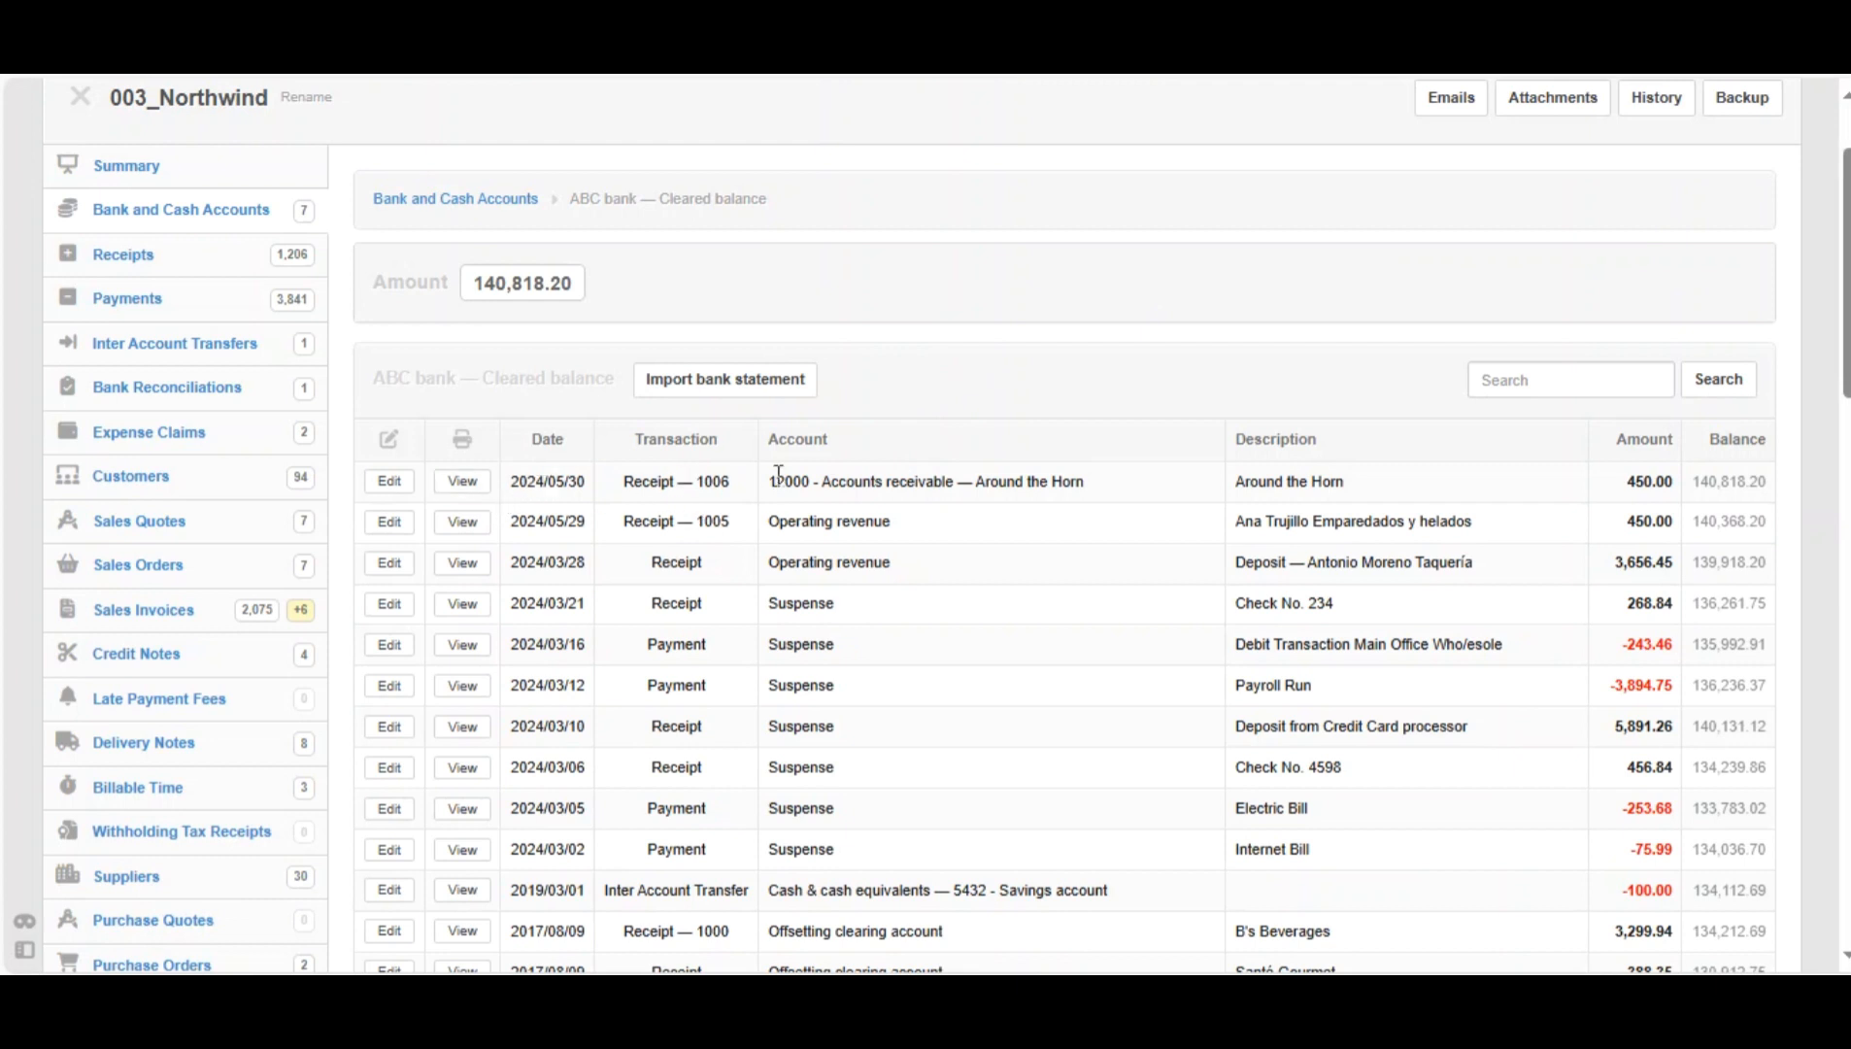
mouse_move(1166, 479)
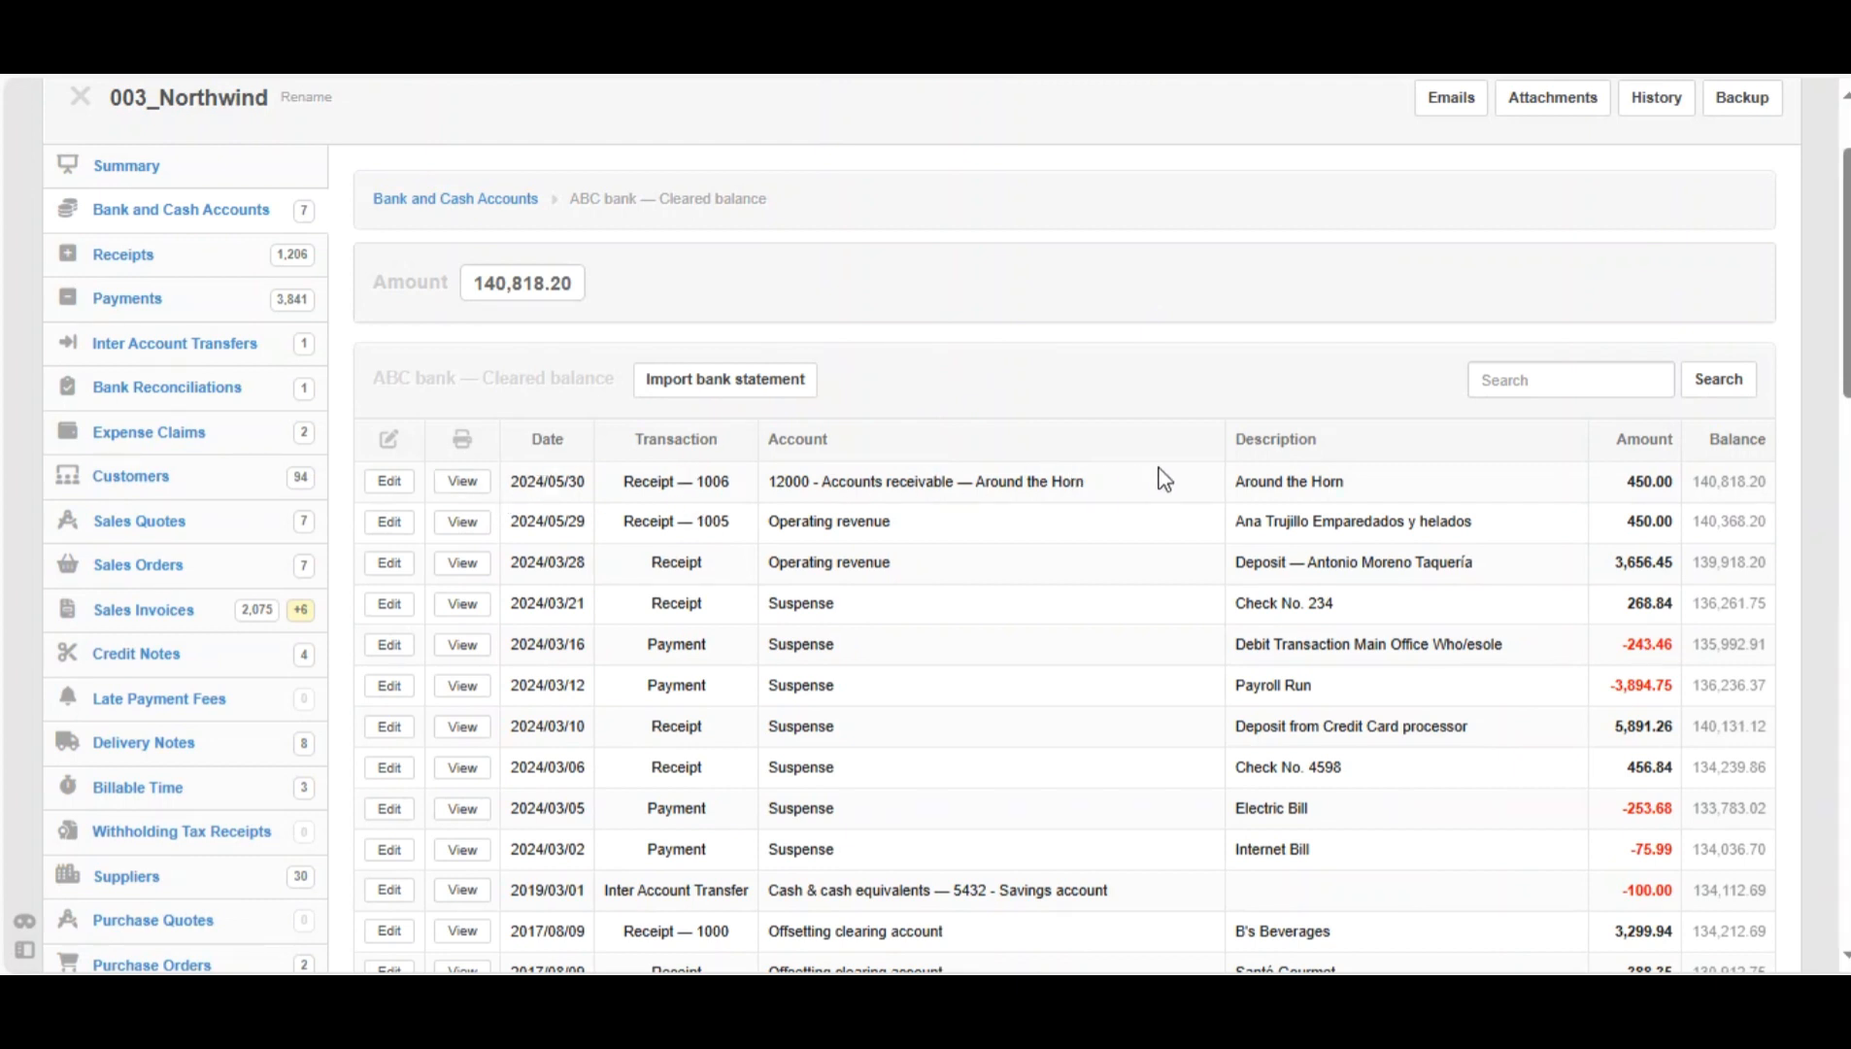
mouse_move(746, 490)
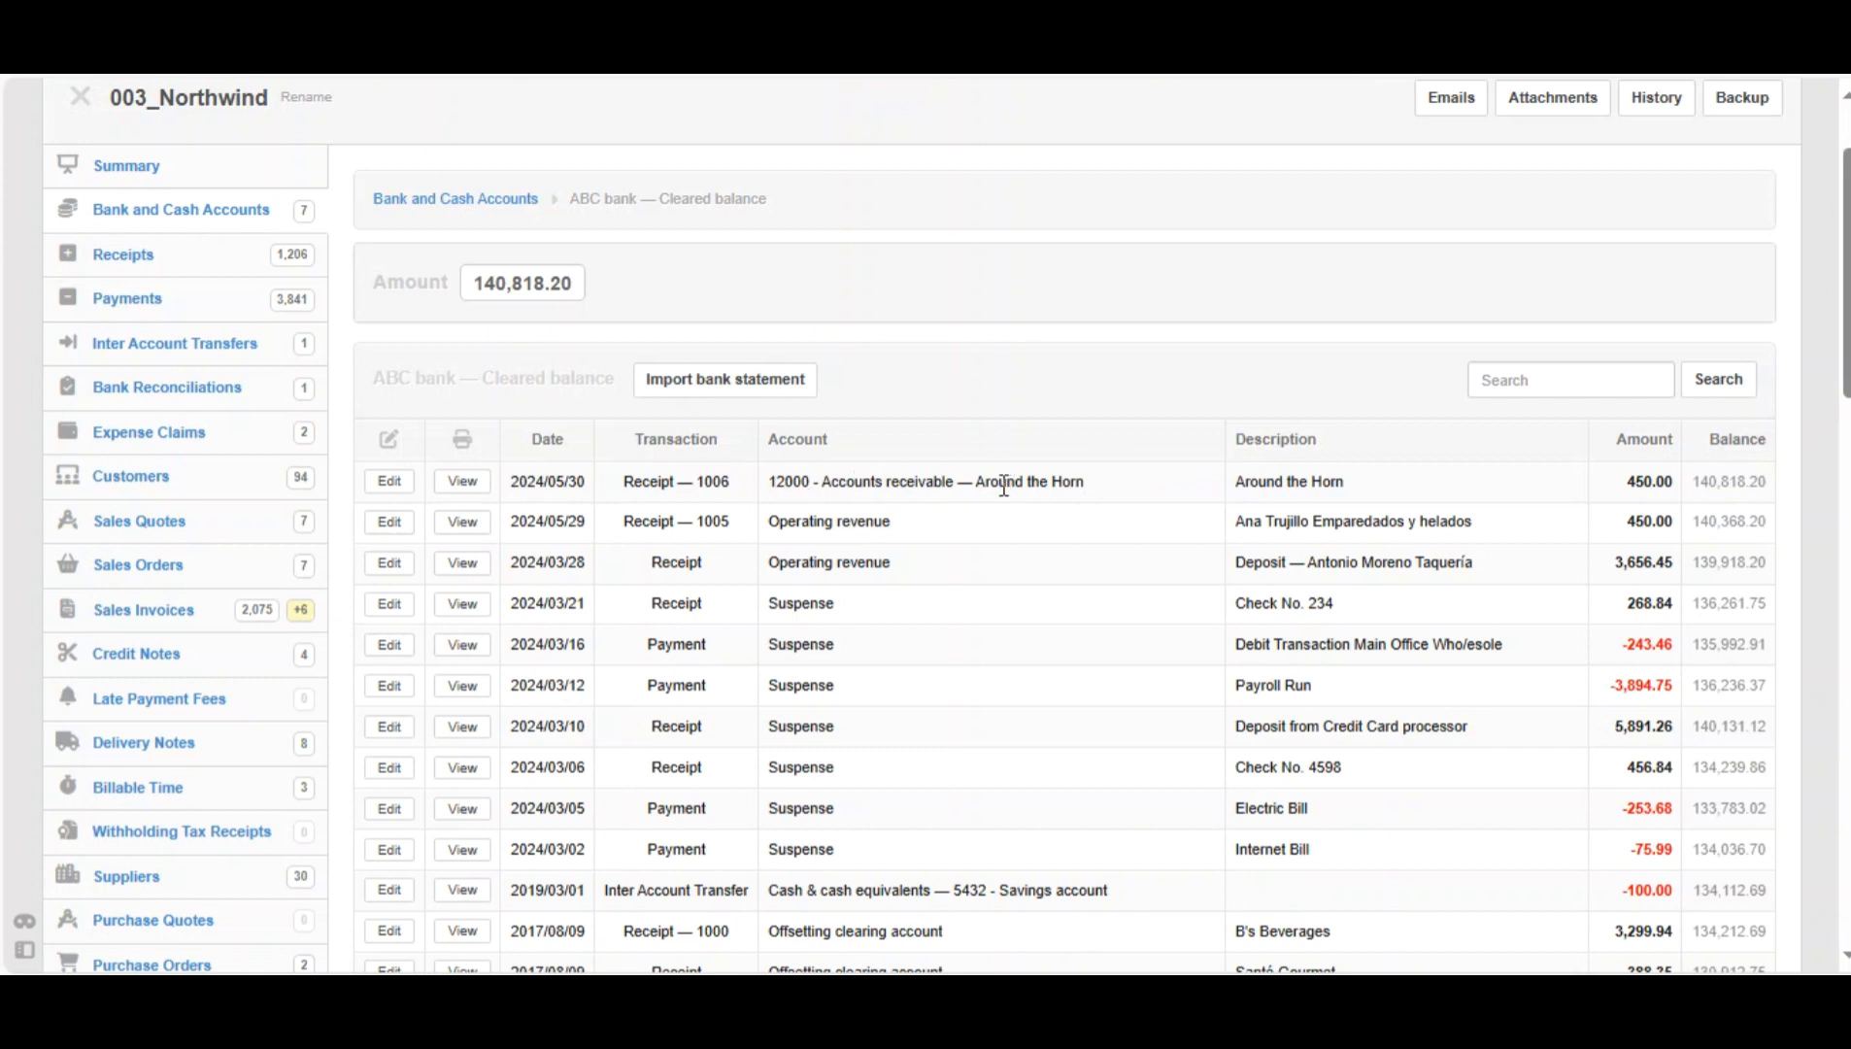
mouse_move(1061, 482)
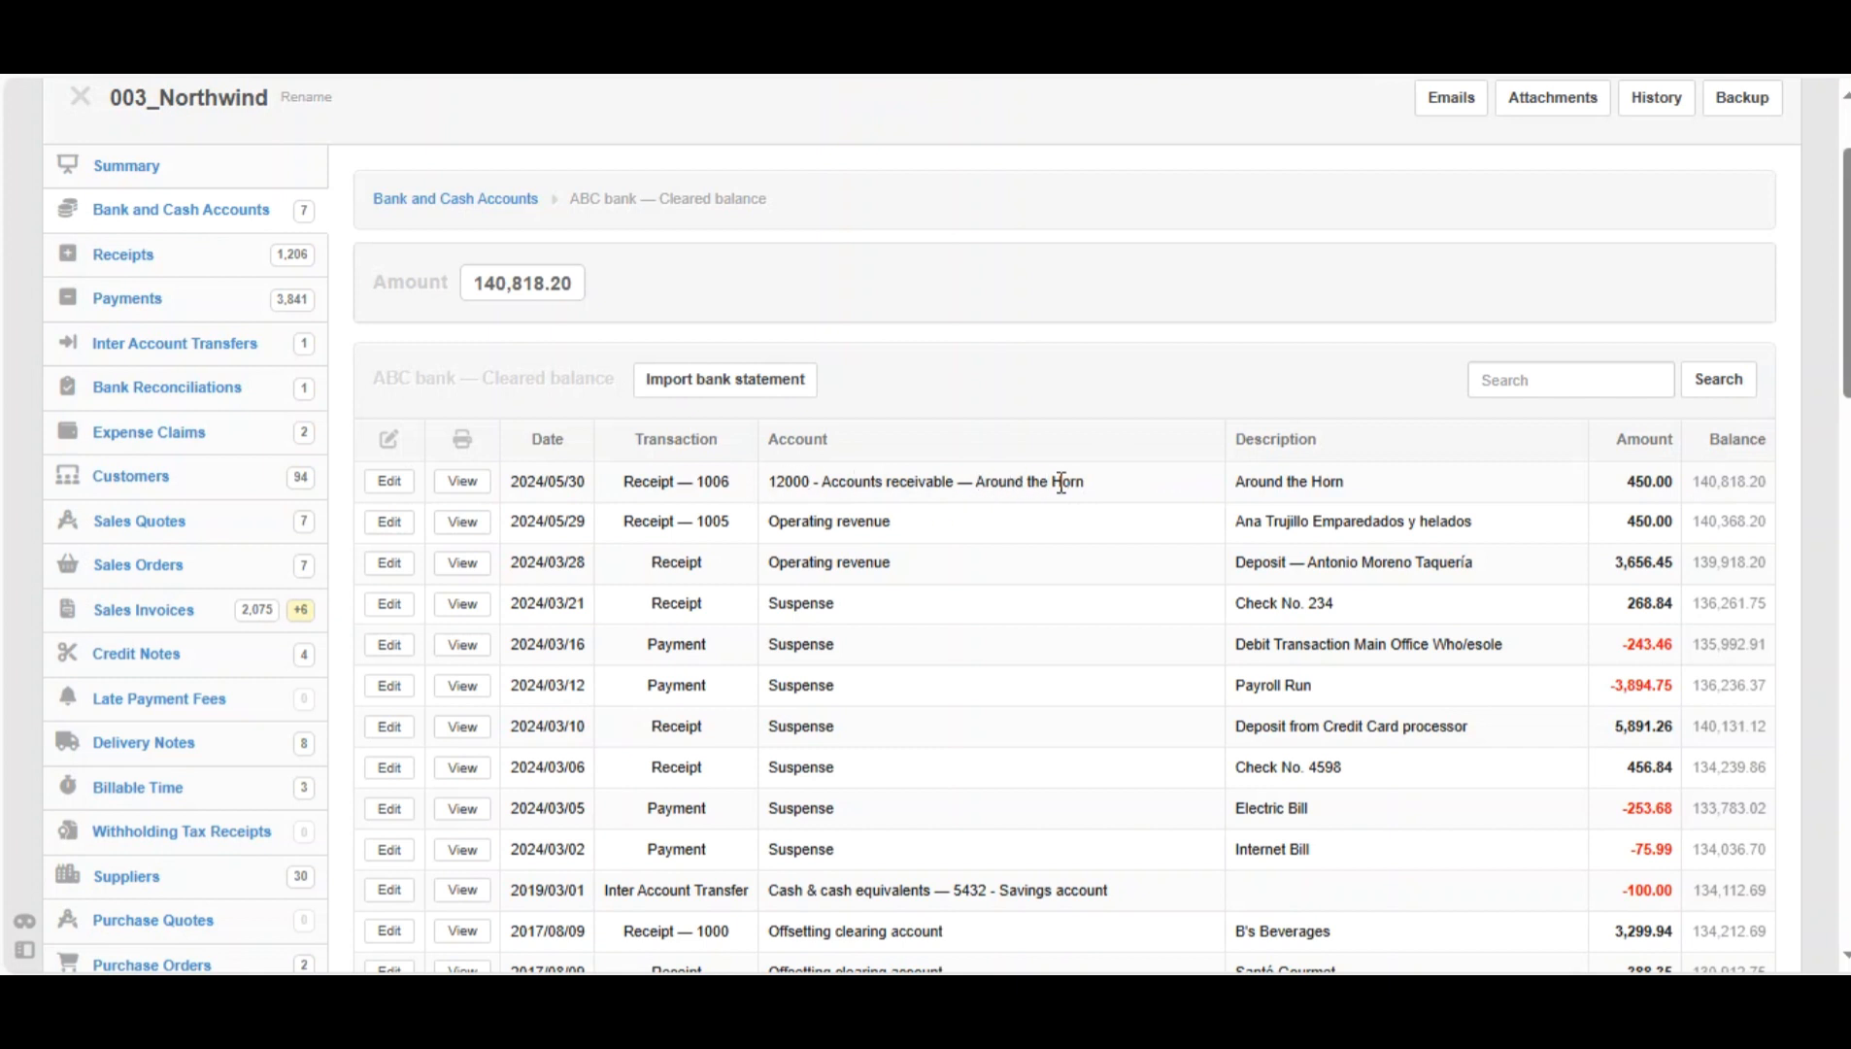
mouse_move(1084, 474)
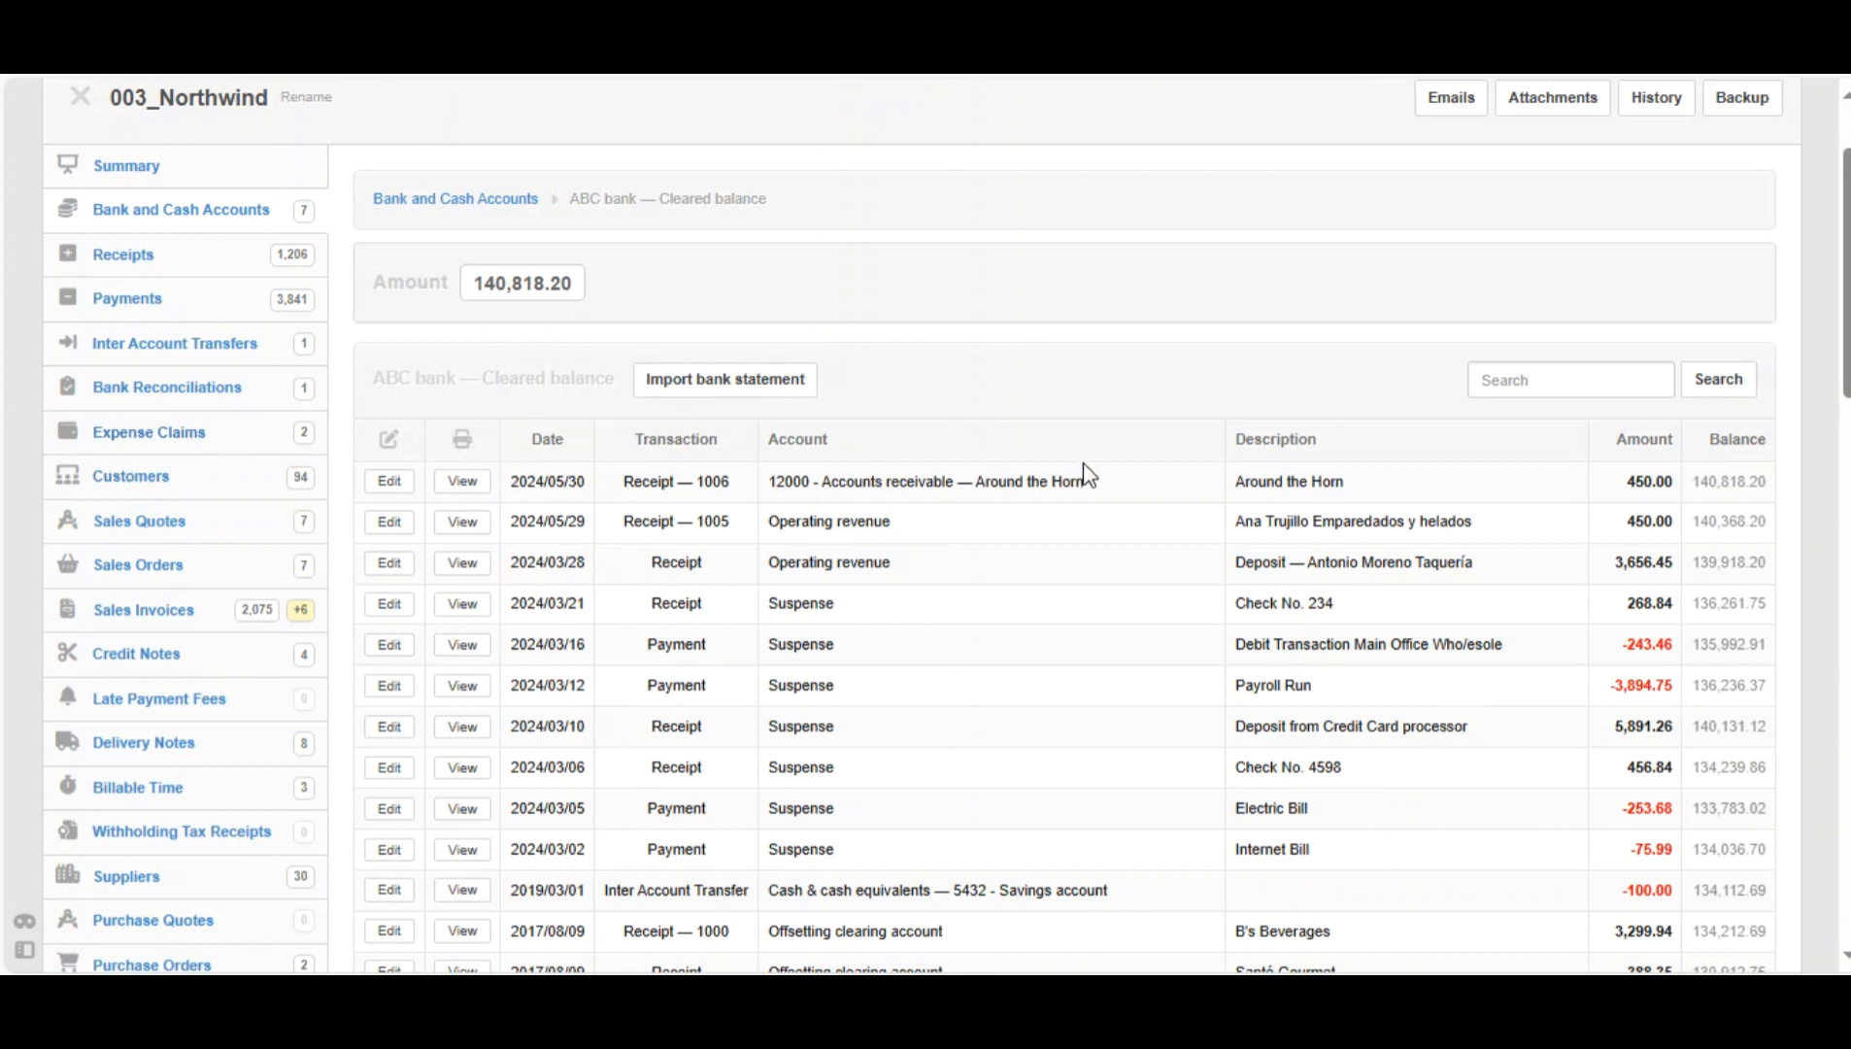
mouse_move(1058, 477)
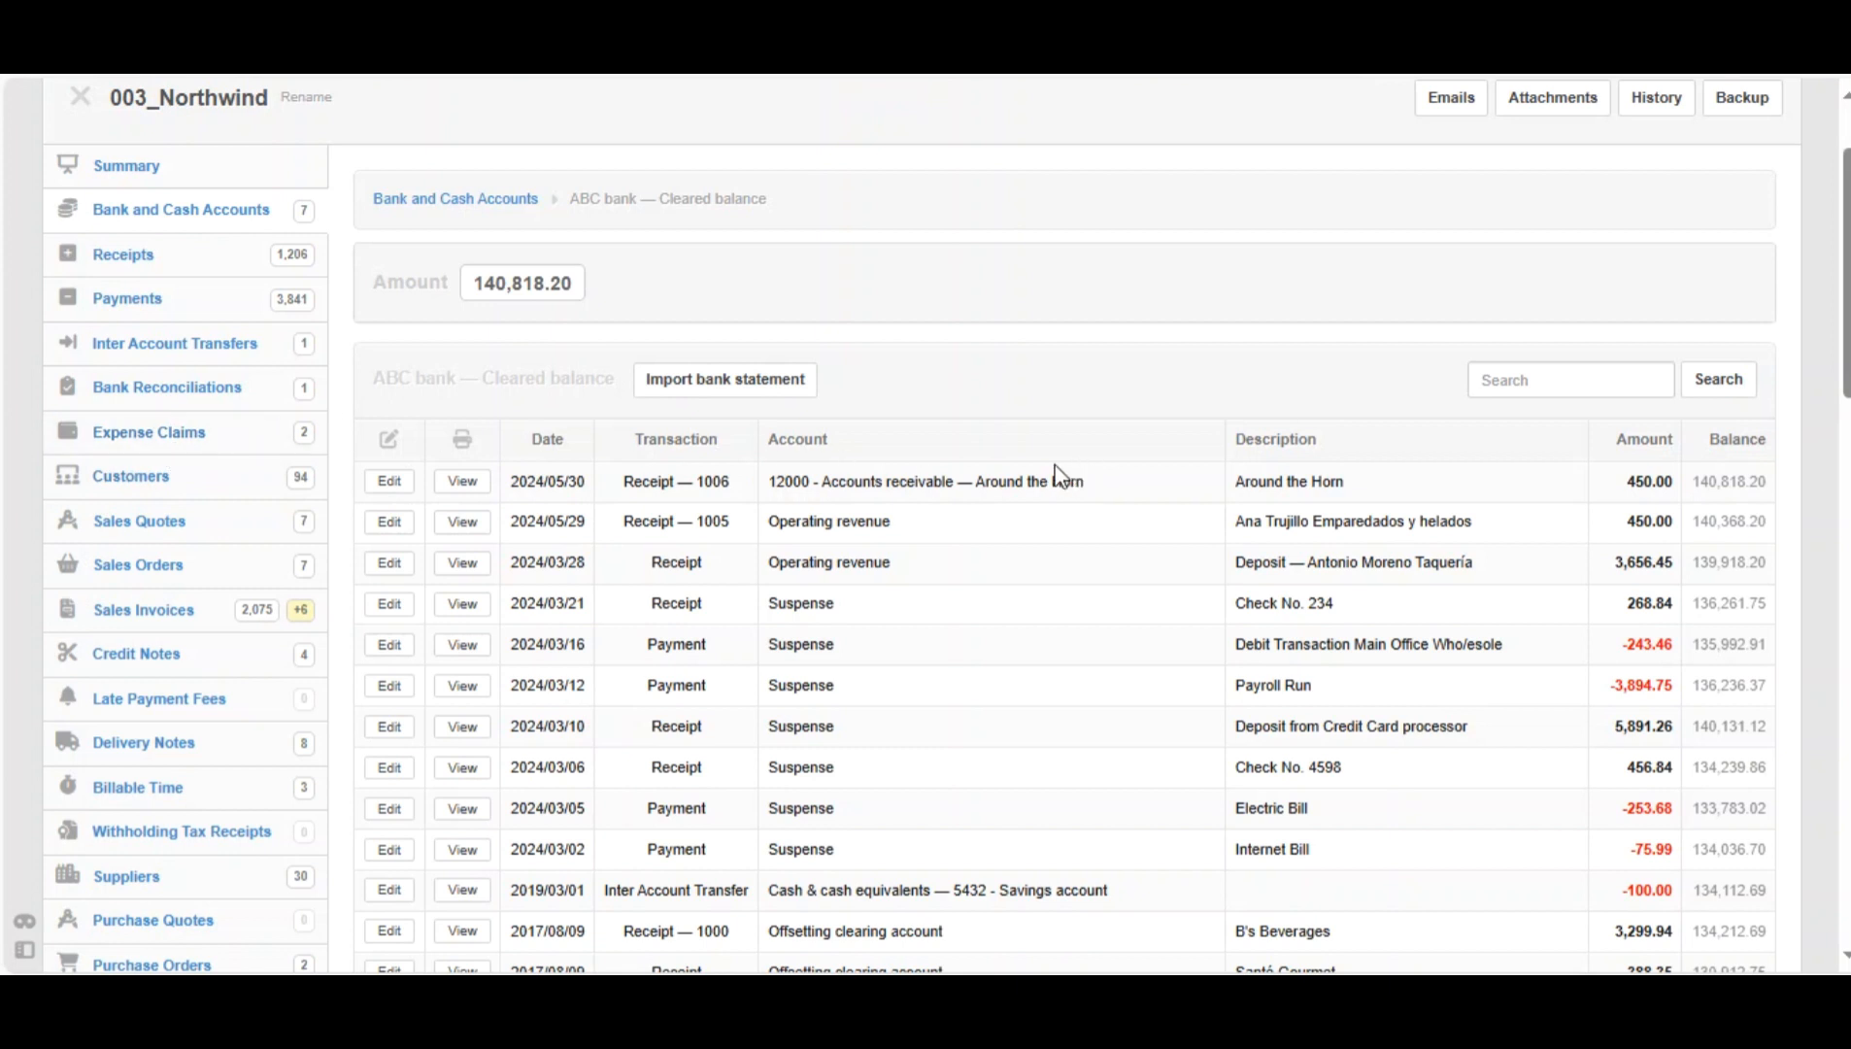